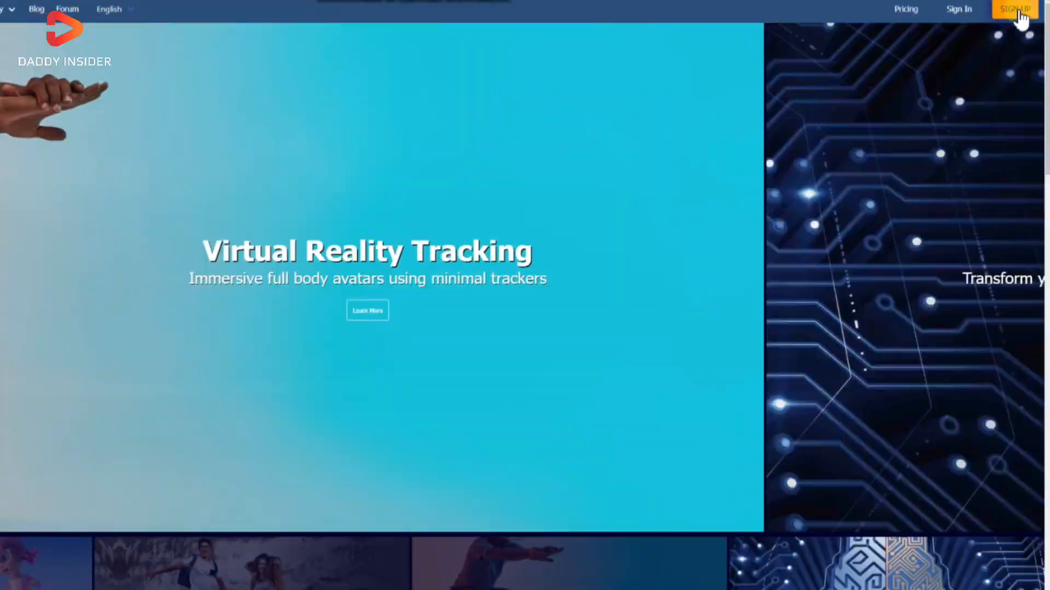
# Step: Sign up for a free Animate 3D account and start creating a character from 3D Models
pyautogui.click(1013, 9)
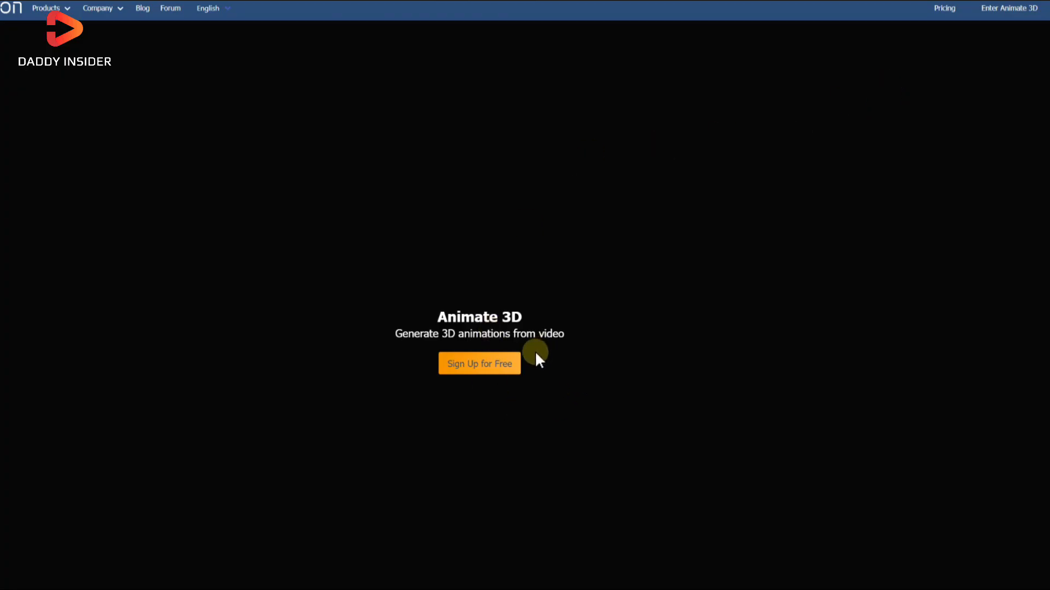
pyautogui.click(479, 363)
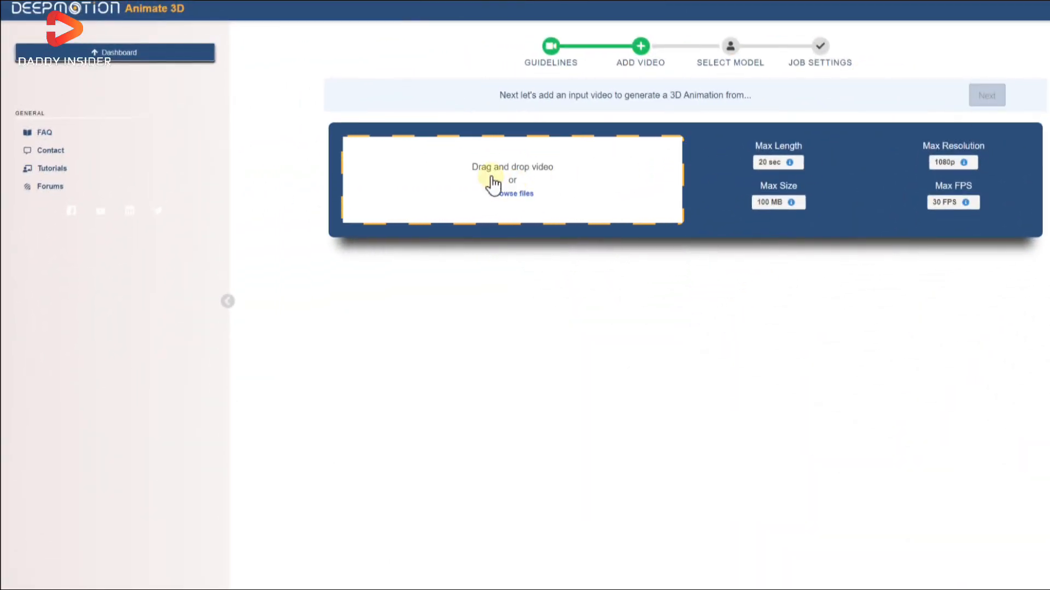
pyautogui.click(52, 173)
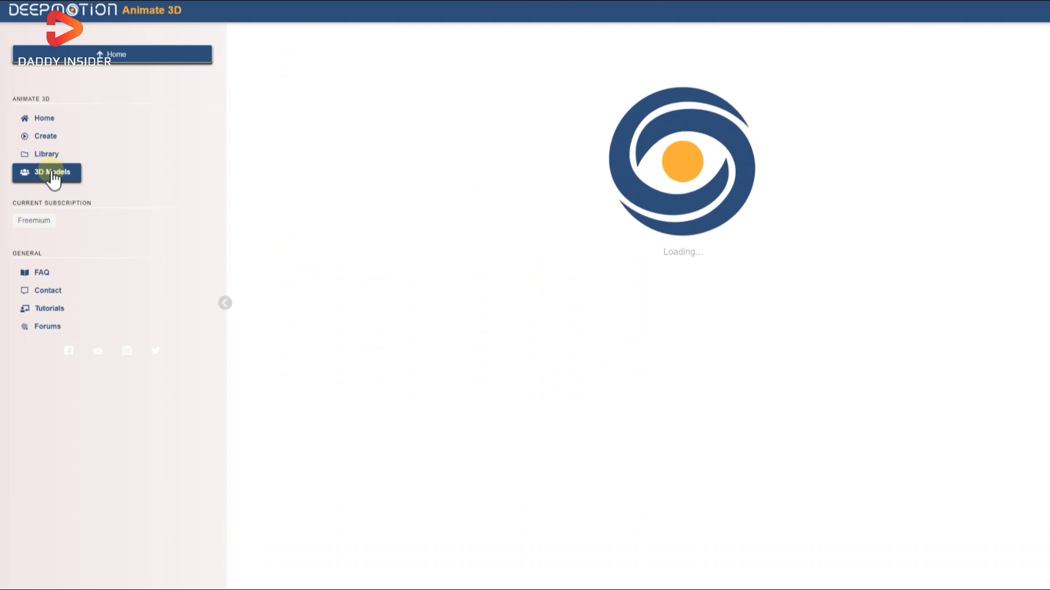
pyautogui.click(51, 173)
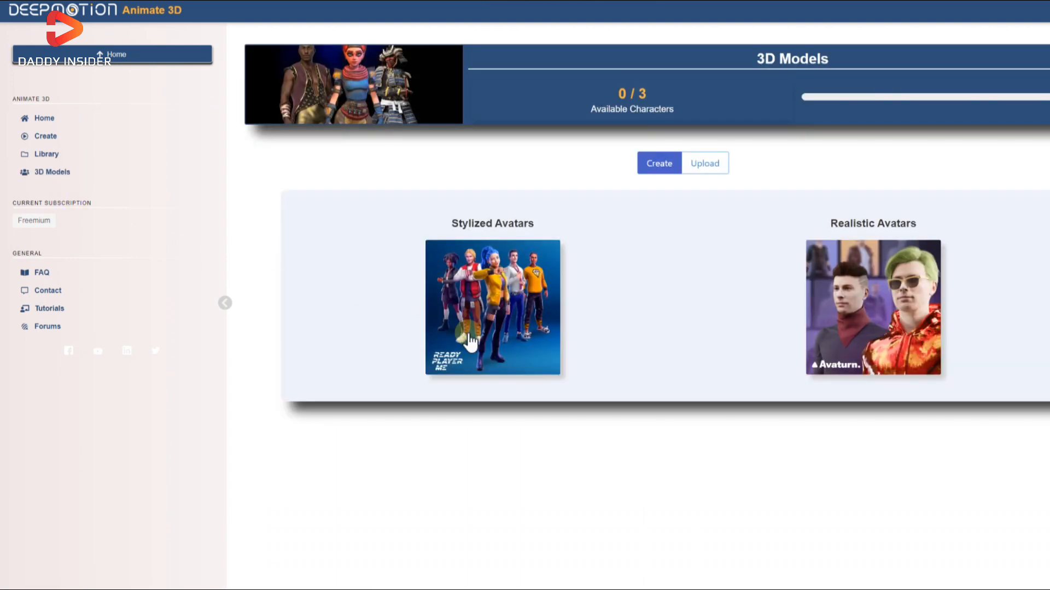
pyautogui.moveTo(840, 291)
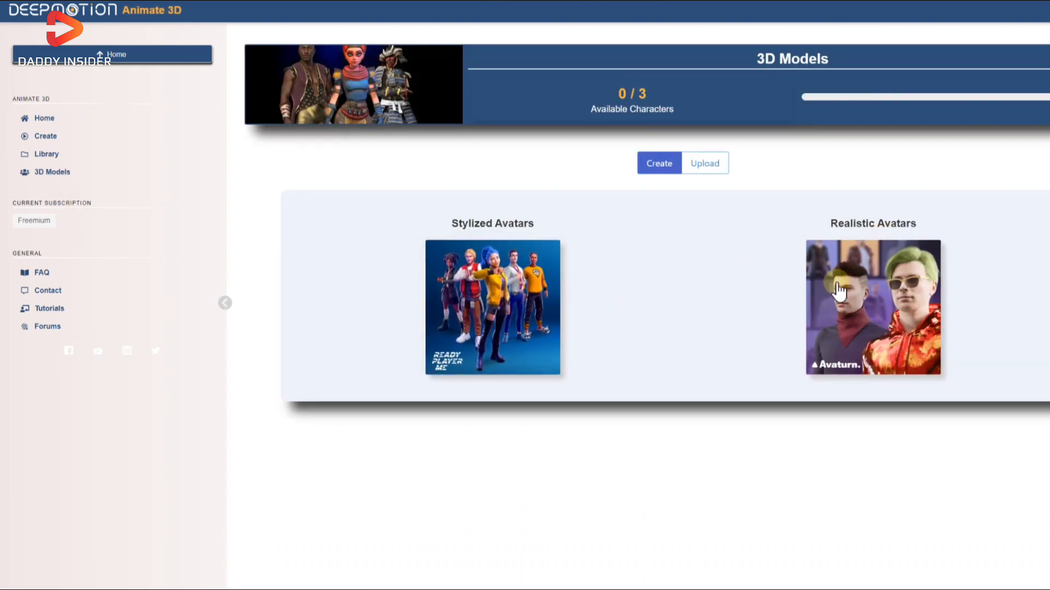
pyautogui.moveTo(784, 231)
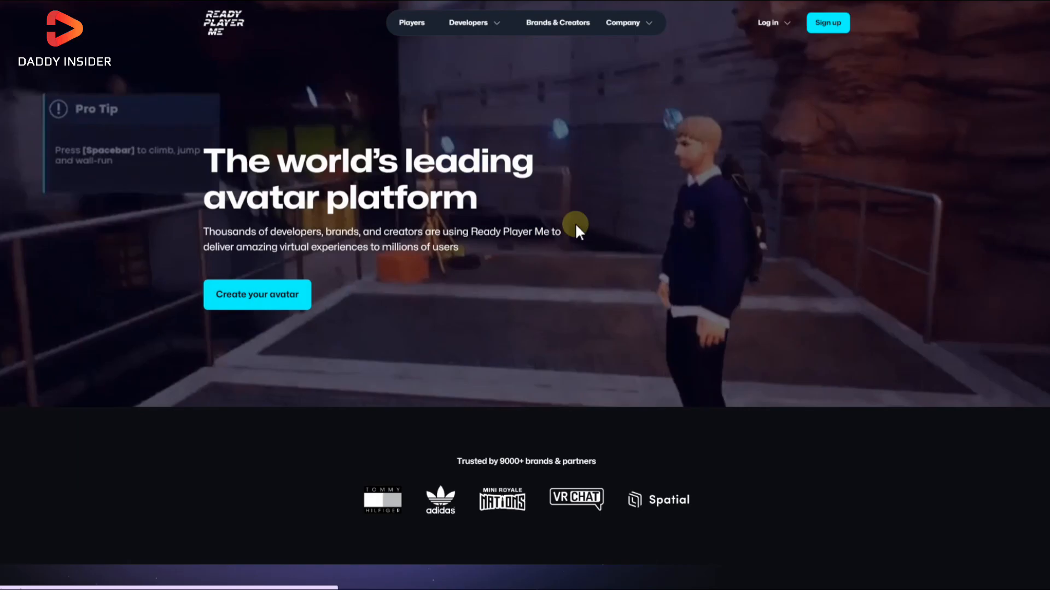
# Step: Start a Ready Player Me avatar with the masculine body type, continuing without a photo
pyautogui.click(257, 295)
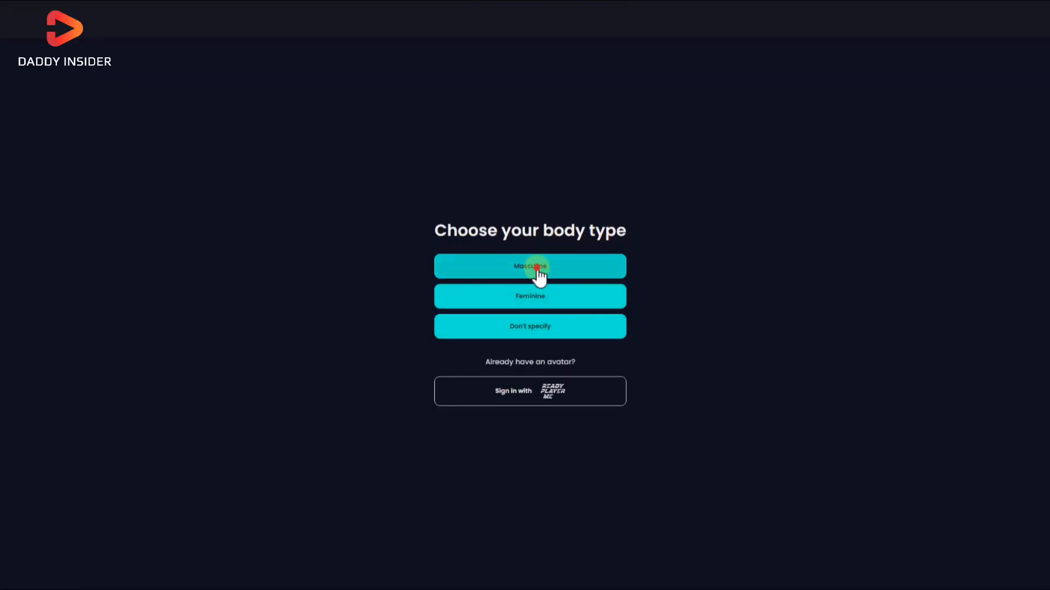
pyautogui.click(529, 265)
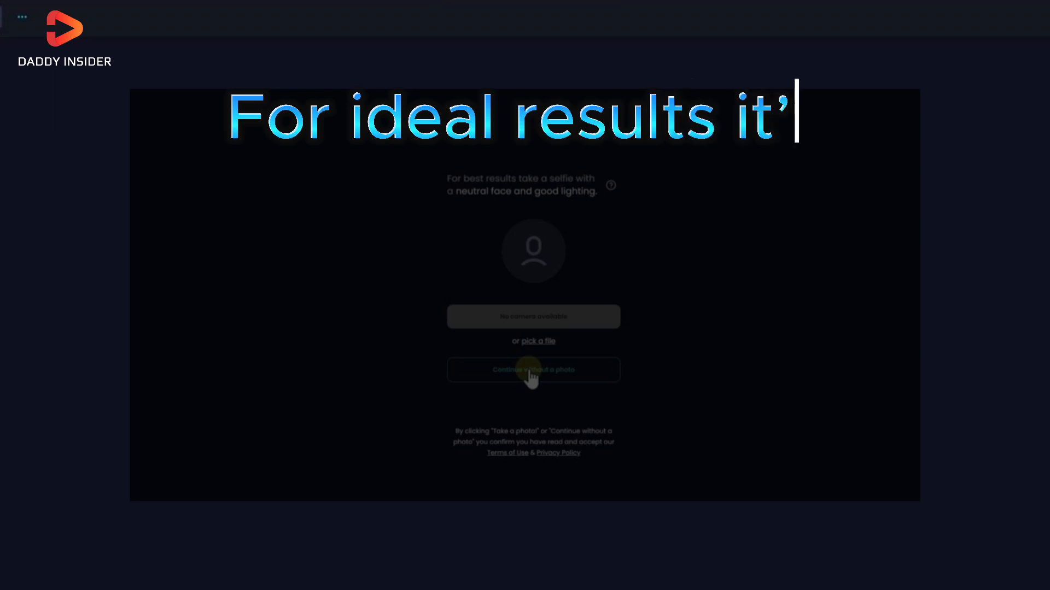
pyautogui.write('s highly recommended to upload your own')
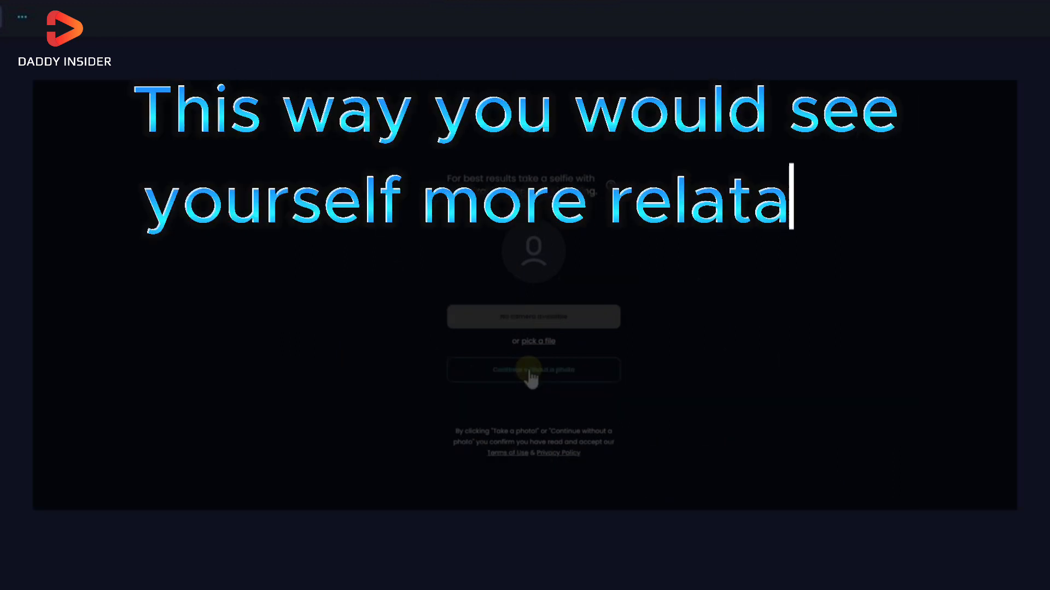
pyautogui.write('ble and enjoy the process or else you')
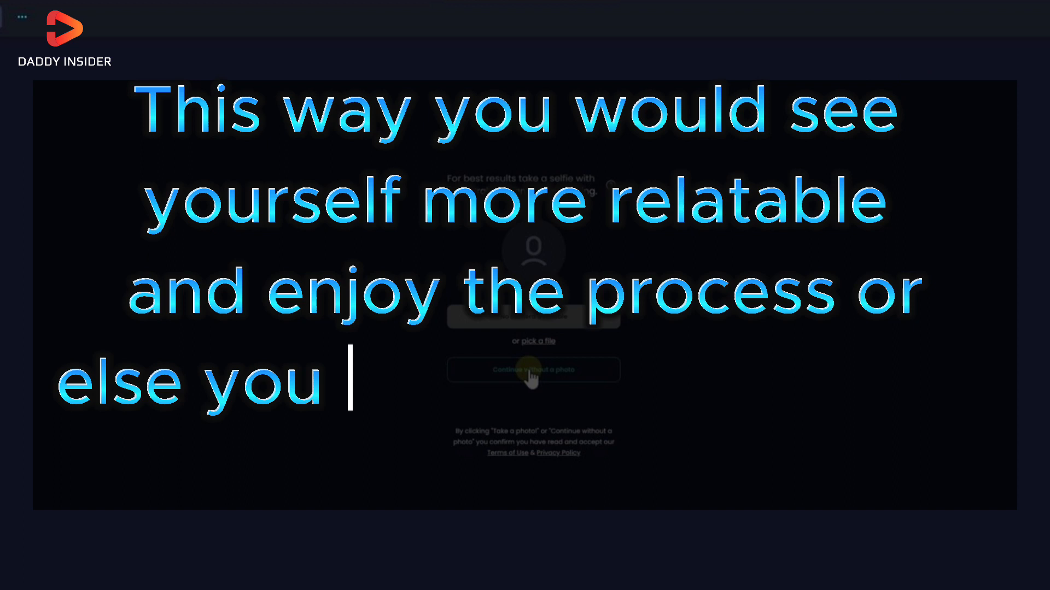
pyautogui.write('can choose Continue Without Photo opti')
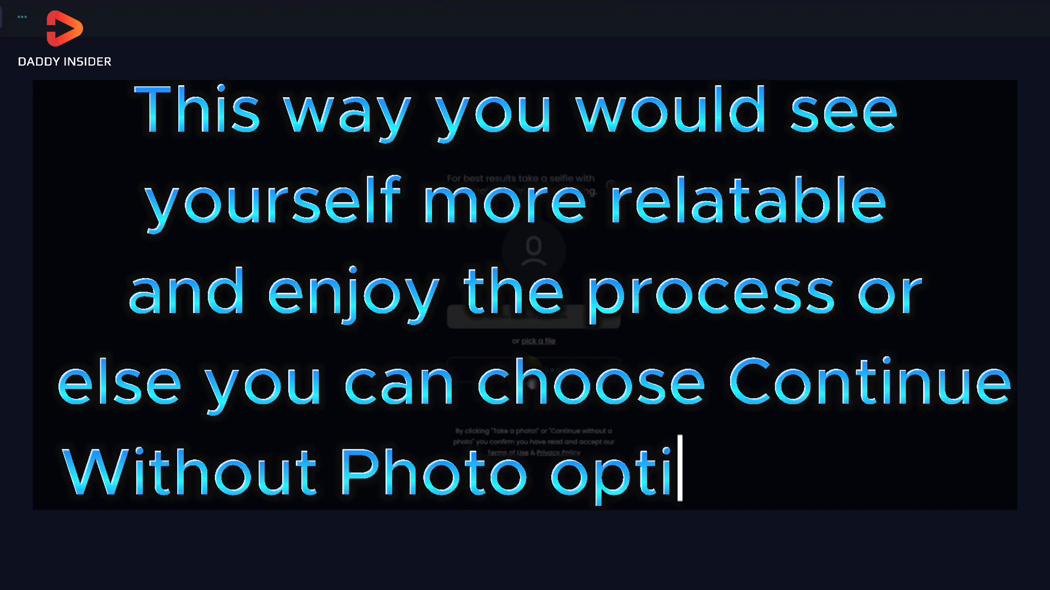
pyautogui.write('on as well.')
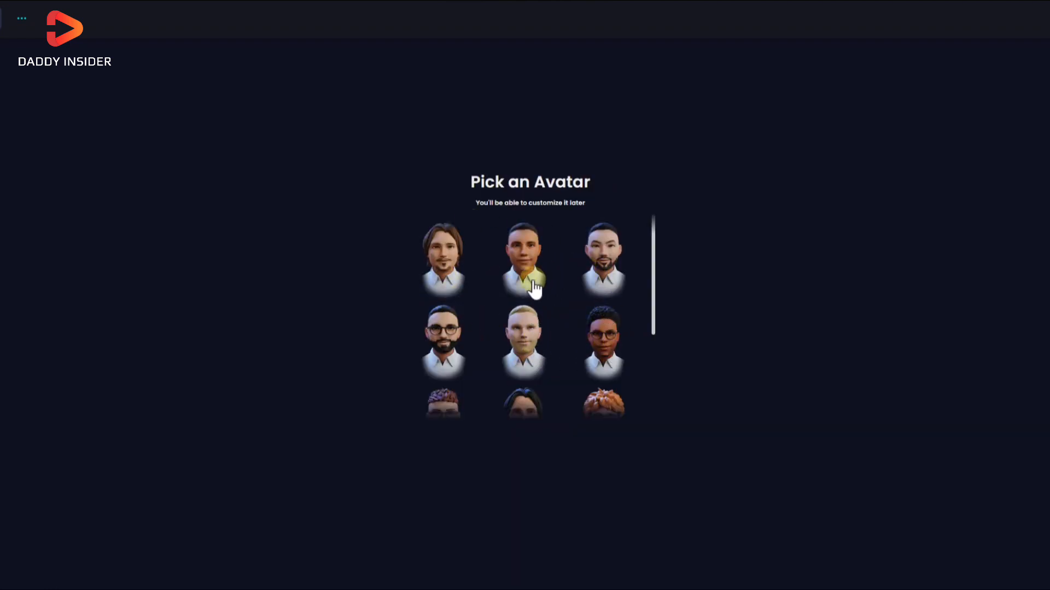
# Step: Pick the long-haired starter avatar and replace his goatee with a fuller beard
pyautogui.click(524, 260)
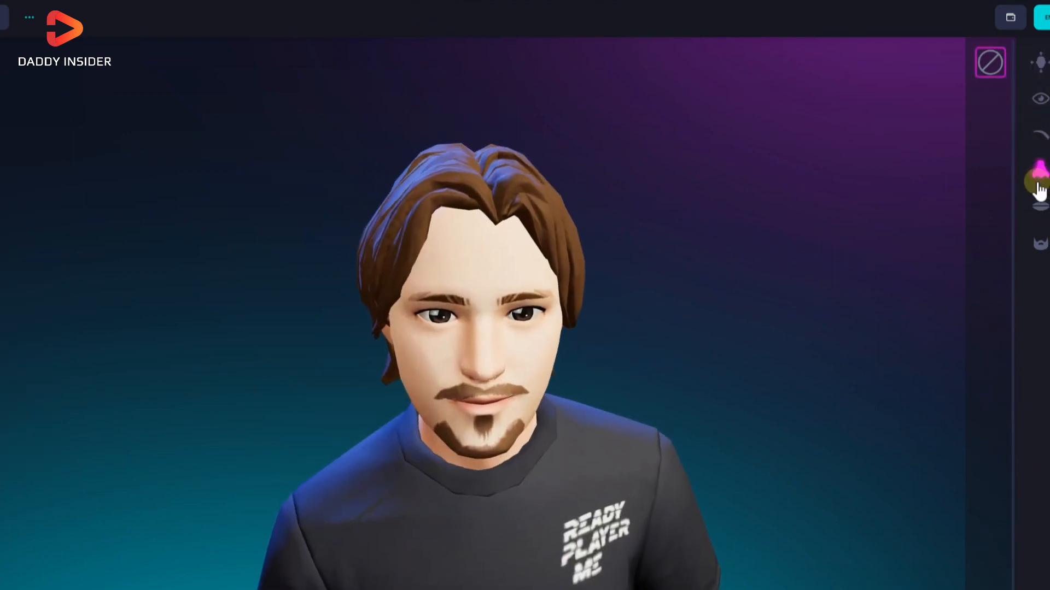
pyautogui.click(989, 236)
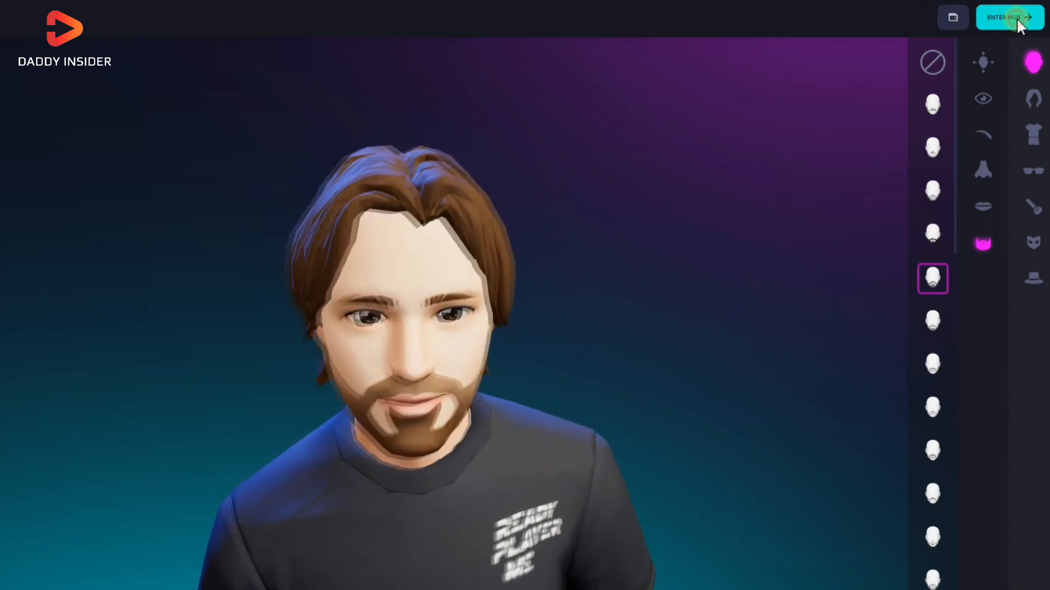
# Step: Save the bearded avatar to the Ready Player Me Hub, signing in as 'Ahmad'
pyautogui.click(1007, 17)
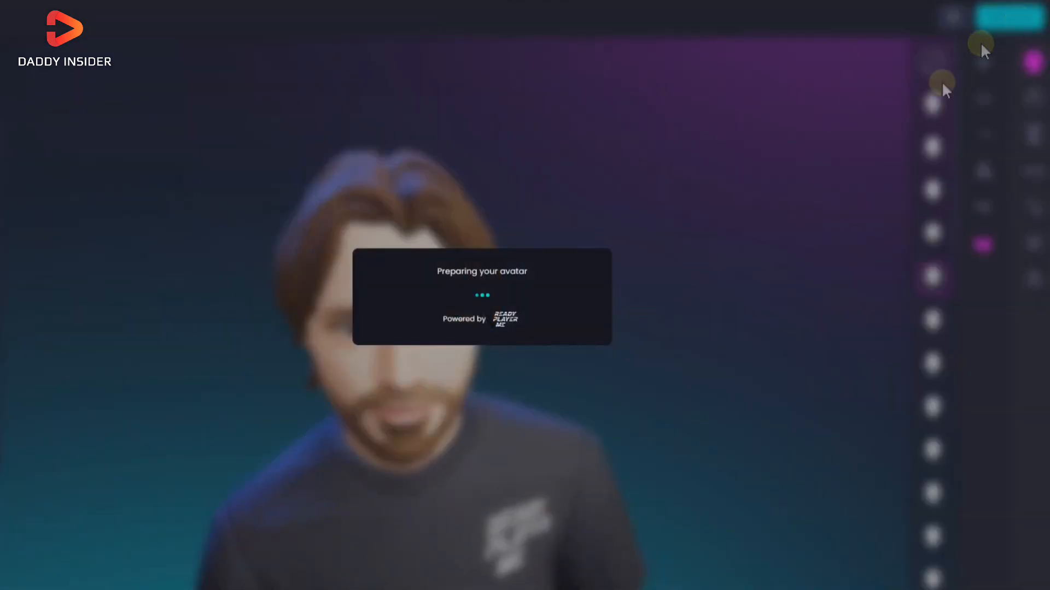
pyautogui.moveTo(723, 189)
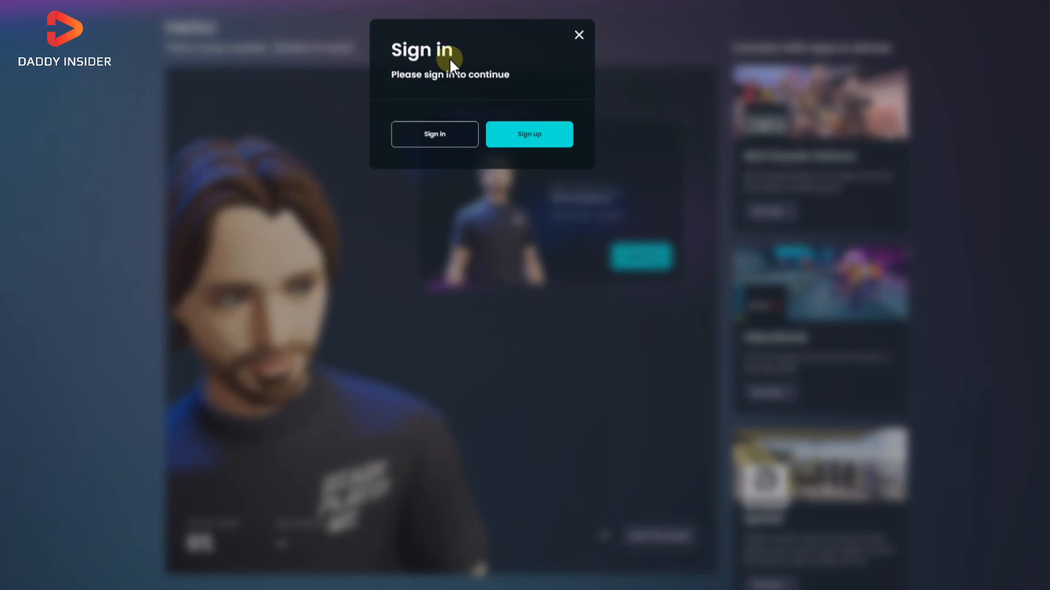
pyautogui.click(434, 134)
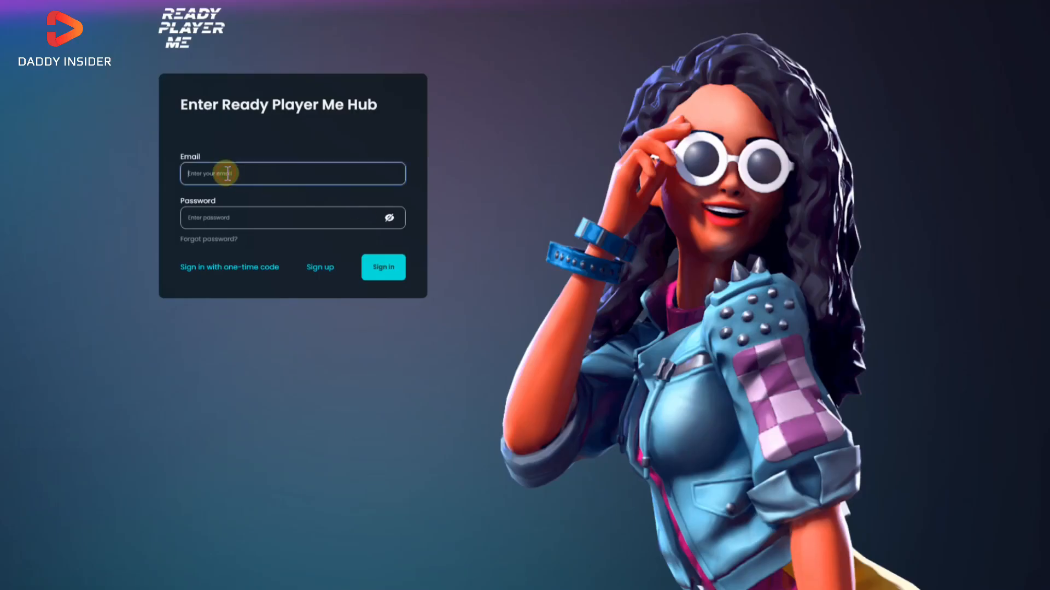
pyautogui.click(382, 267)
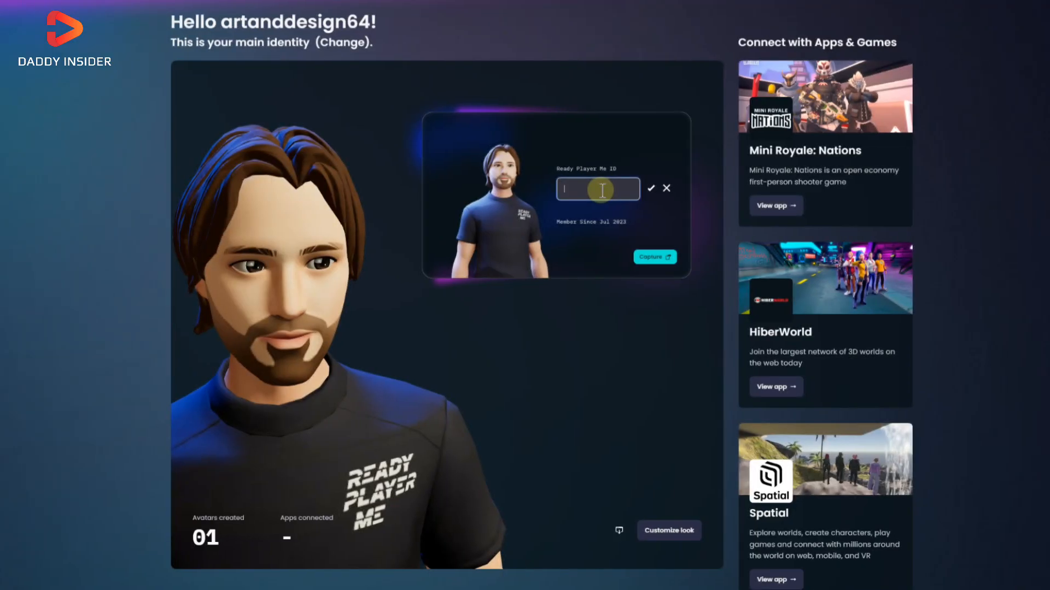
pyautogui.write('Ahmad')
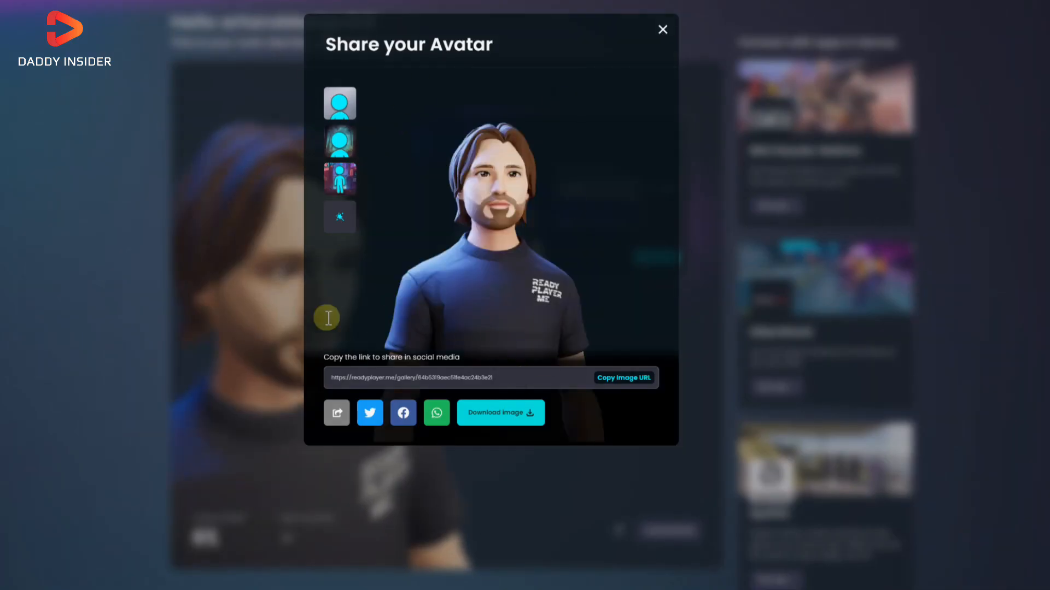
pyautogui.click(662, 29)
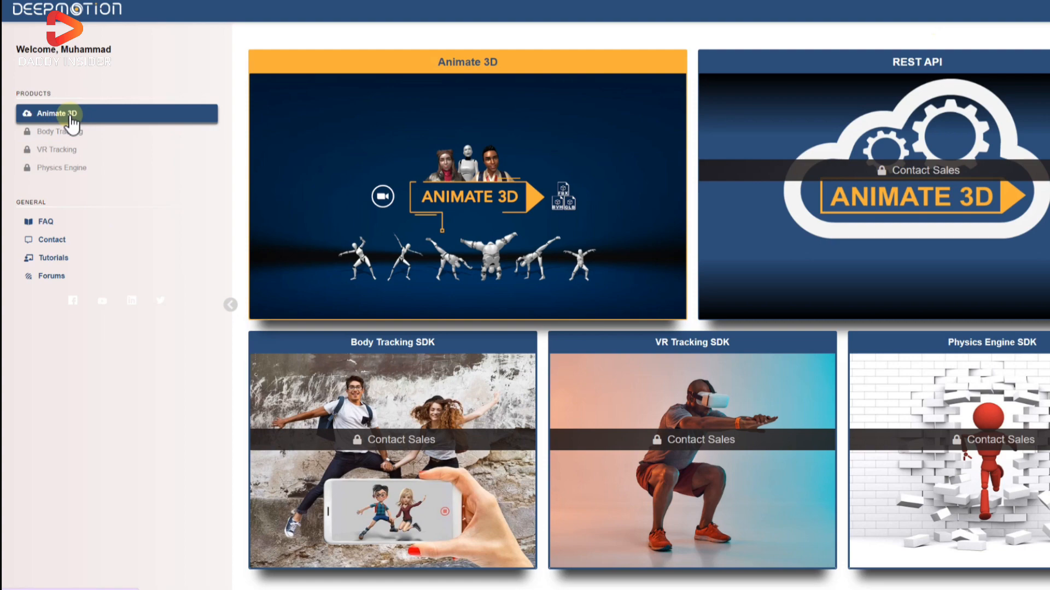
# Step: Create an animation for the 'Ahmad' character from the Animate 3D 3D Models list
pyautogui.click(54, 113)
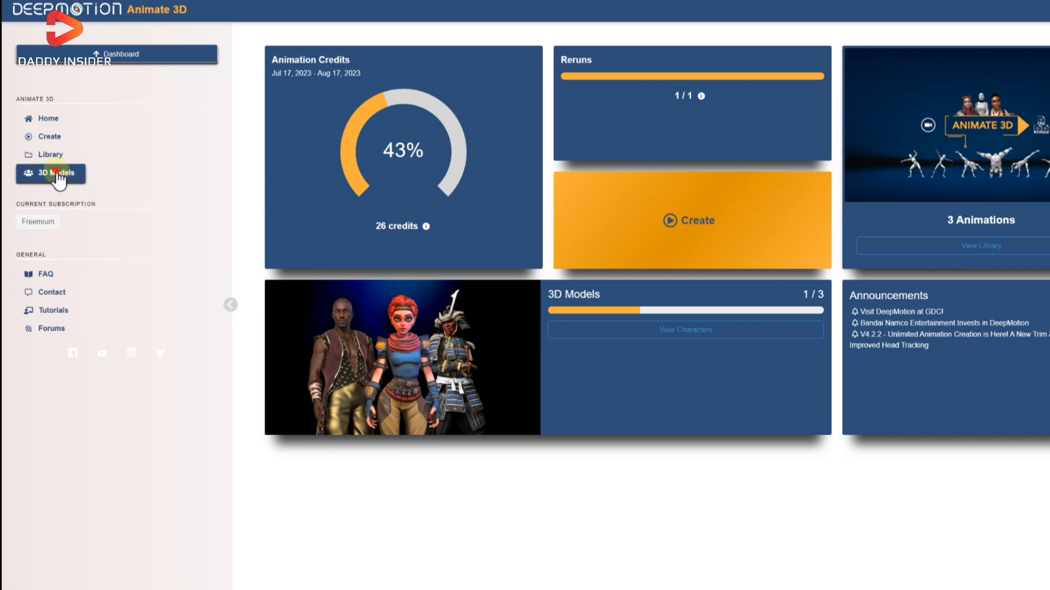
pyautogui.click(59, 174)
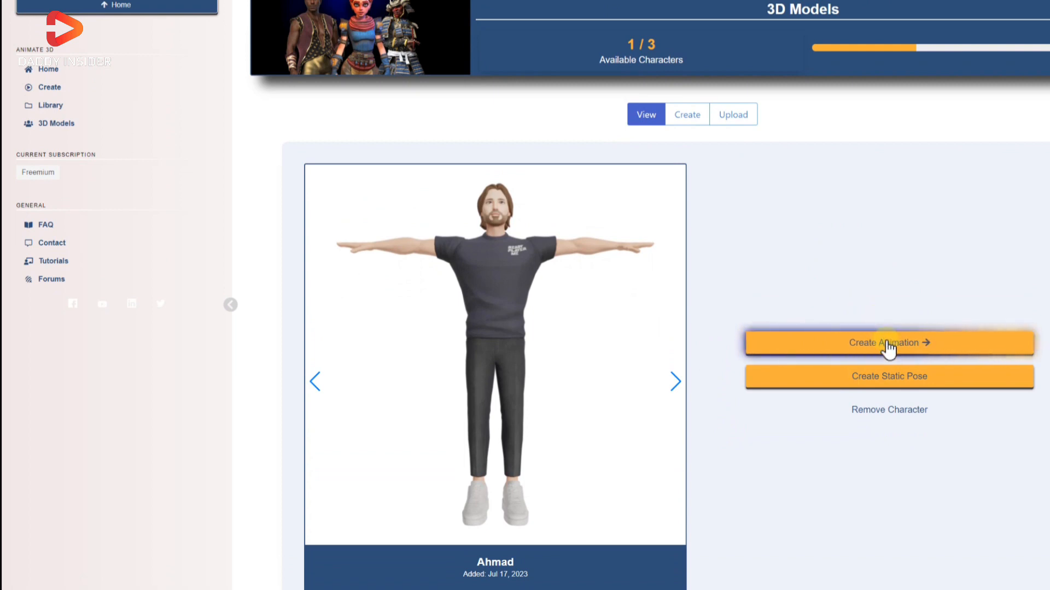
pyautogui.click(889, 343)
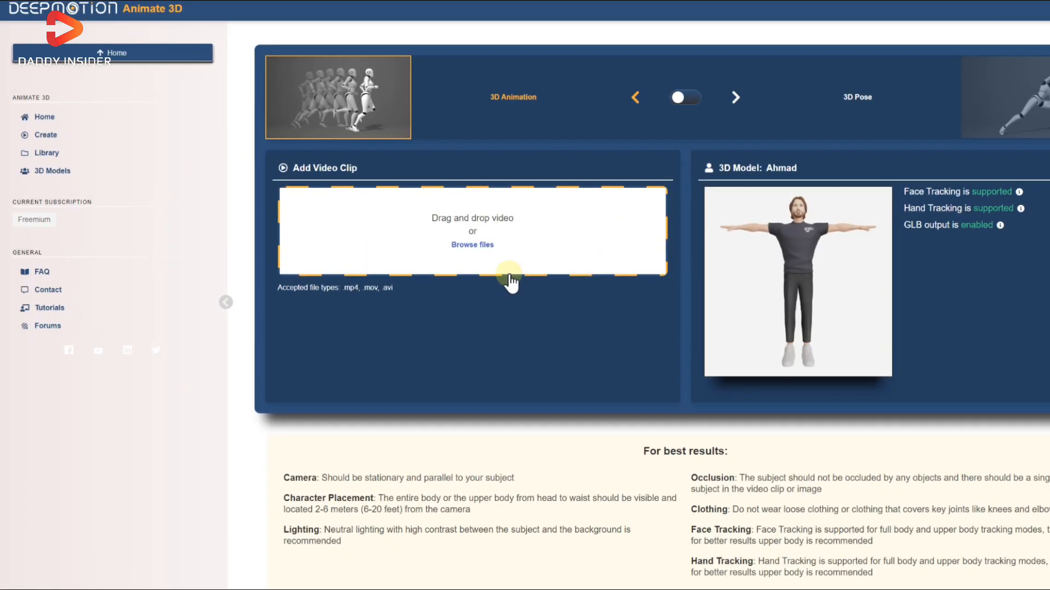
# Step: Upload the selfie clip and save it cropped to 602 × 720 around the woman
pyautogui.click(472, 245)
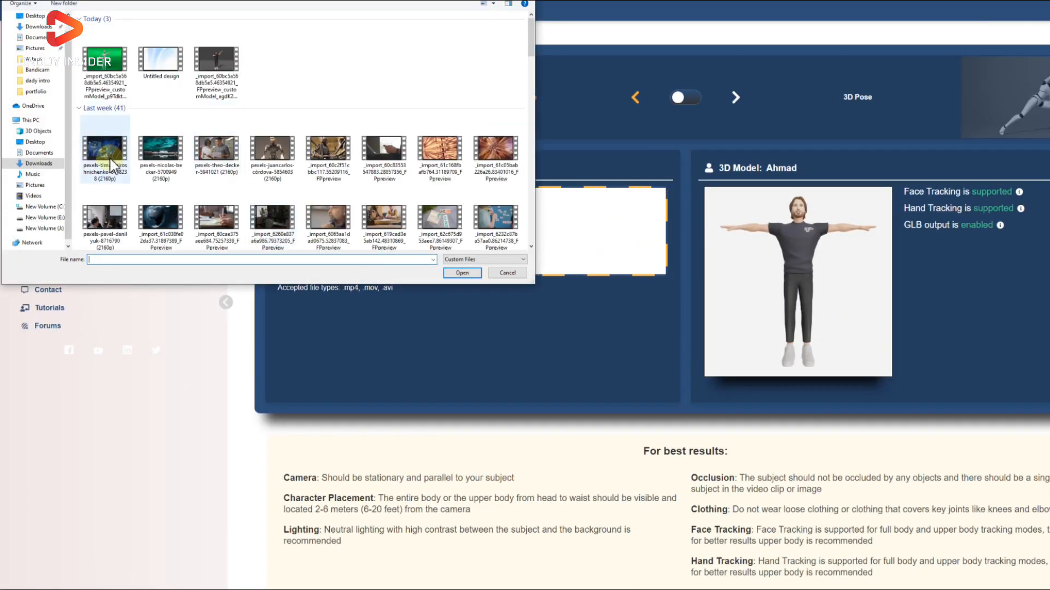
pyautogui.scroll(-3)
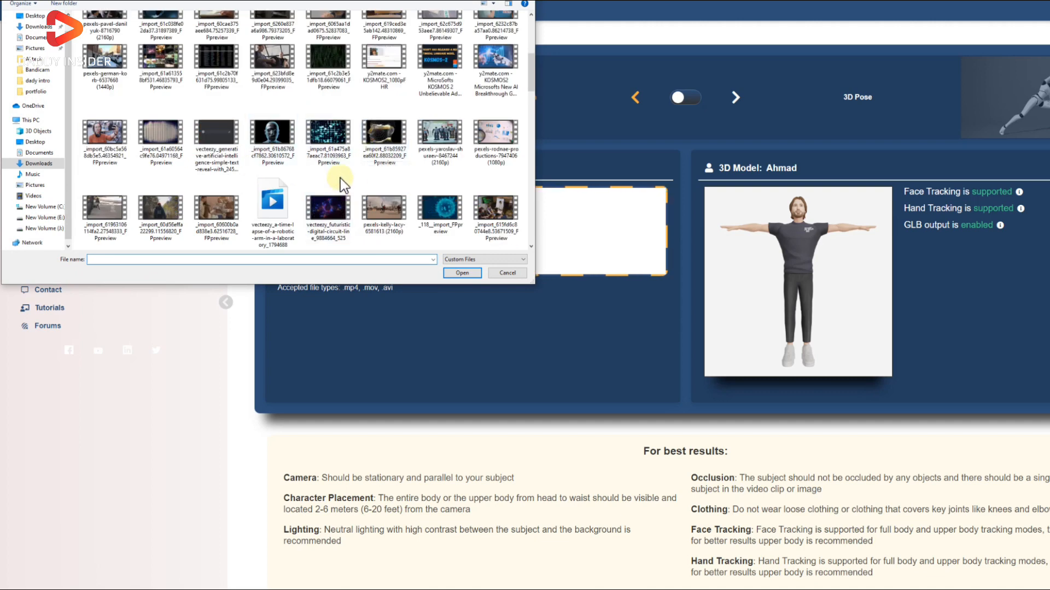
pyautogui.click(507, 272)
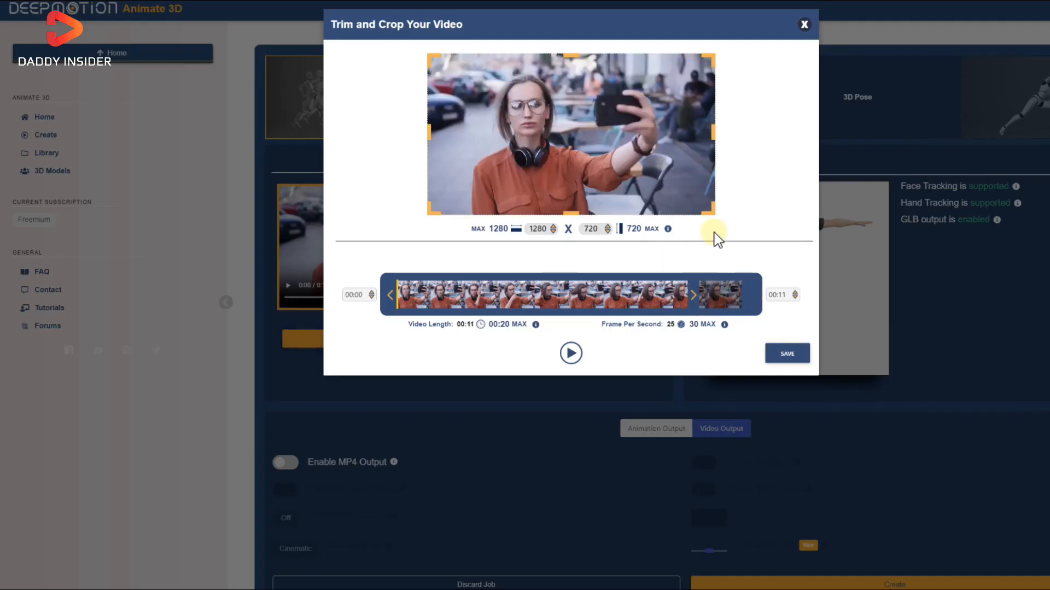
pyautogui.moveTo(713, 238); pyautogui.dragTo(586, 209)
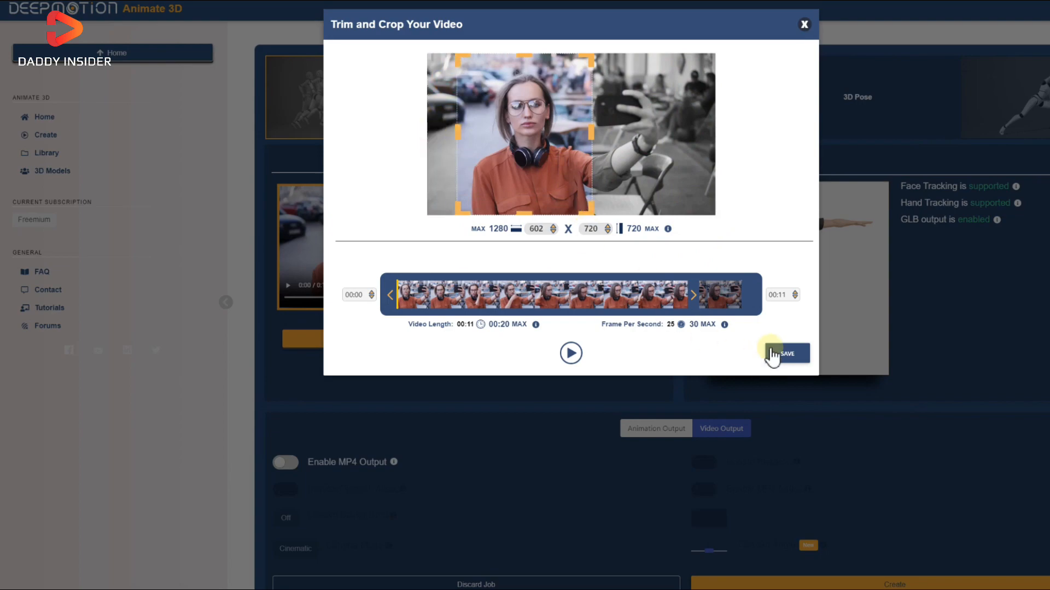
pyautogui.click(785, 354)
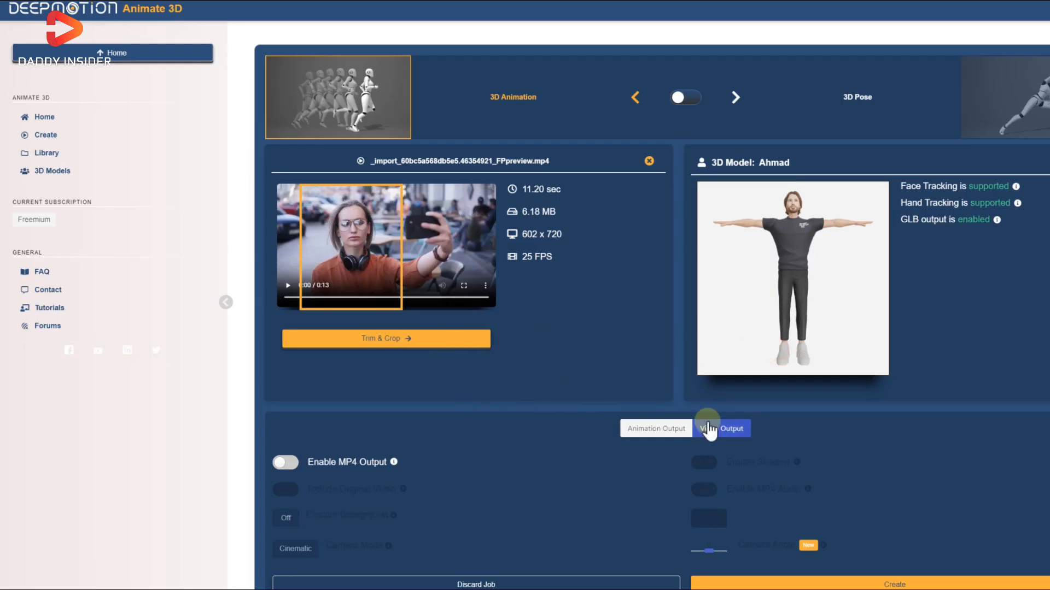
pyautogui.click(721, 429)
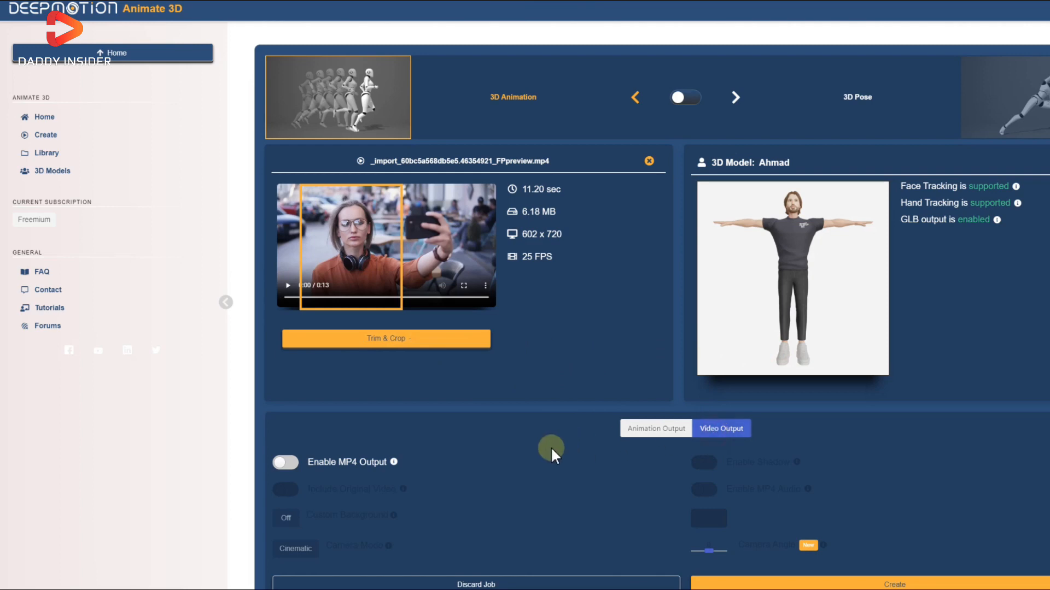
# Step: Enable MP4 output without original video on a solid green background, then create the job
pyautogui.scroll(-3)
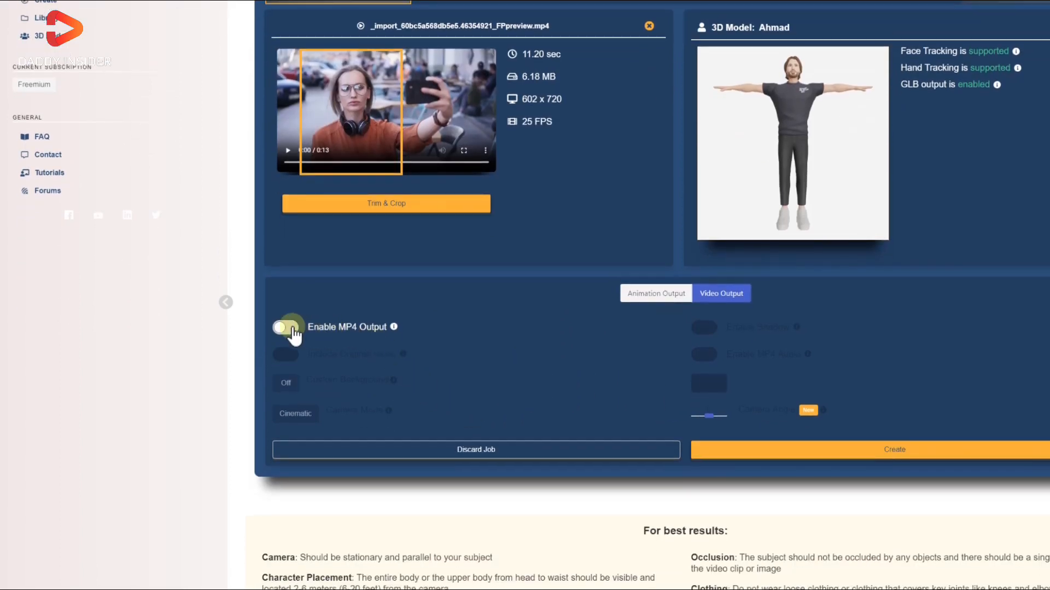
pyautogui.click(286, 328)
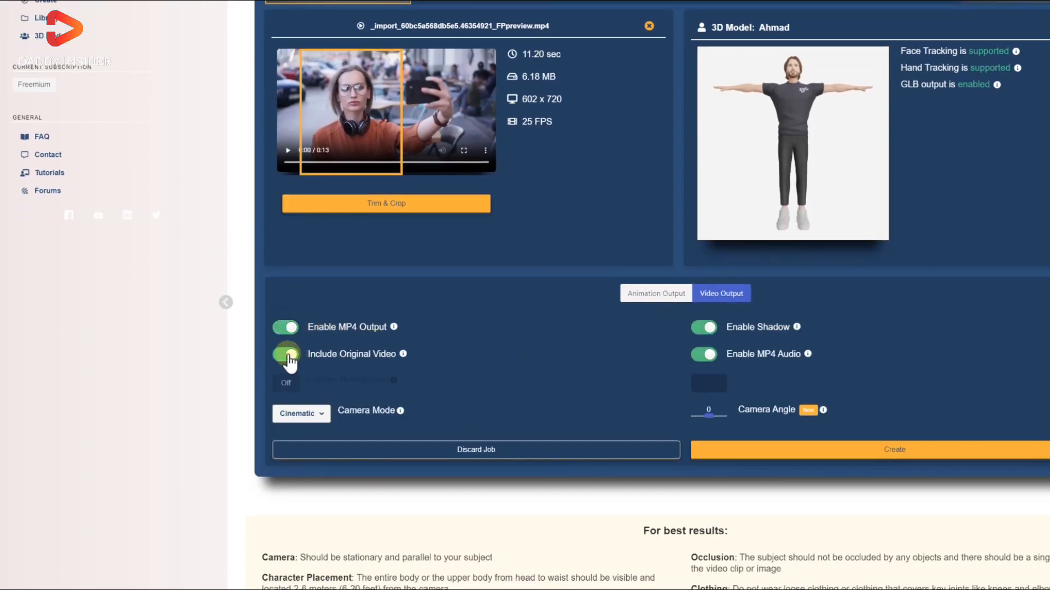
pyautogui.click(286, 354)
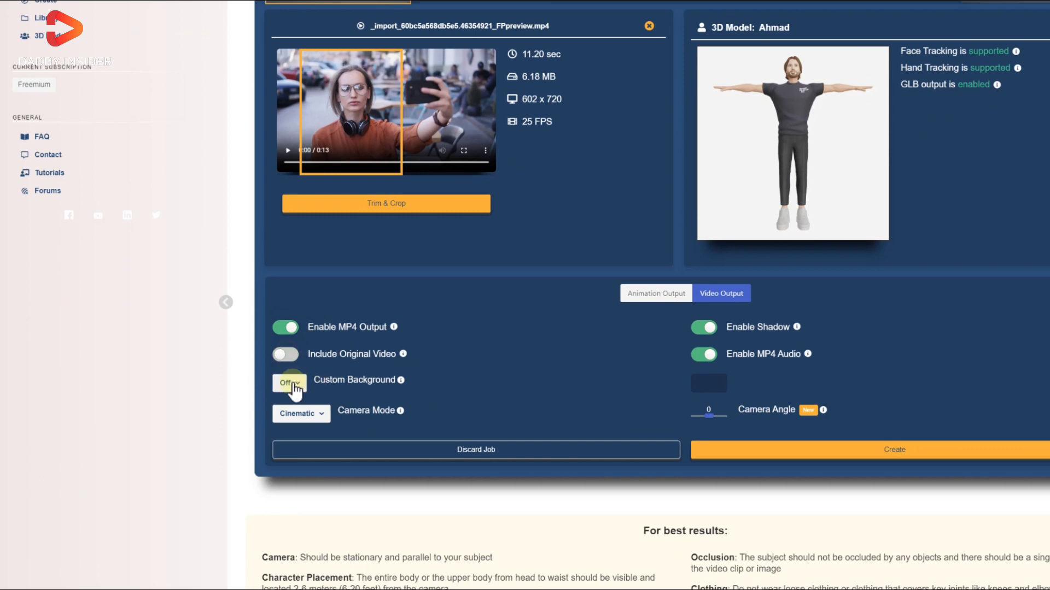
pyautogui.click(288, 382)
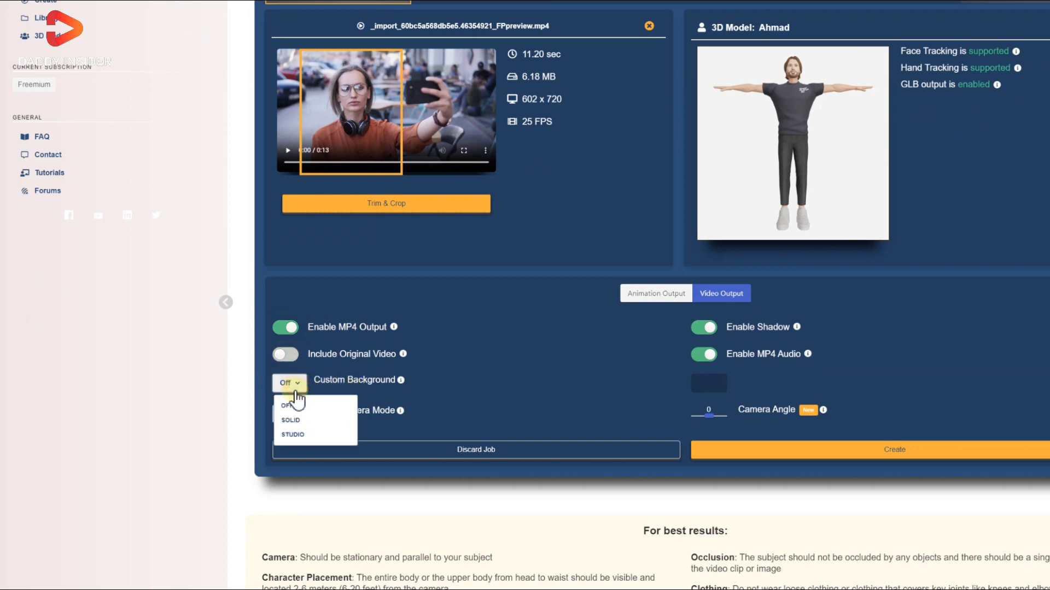
pyautogui.click(289, 421)
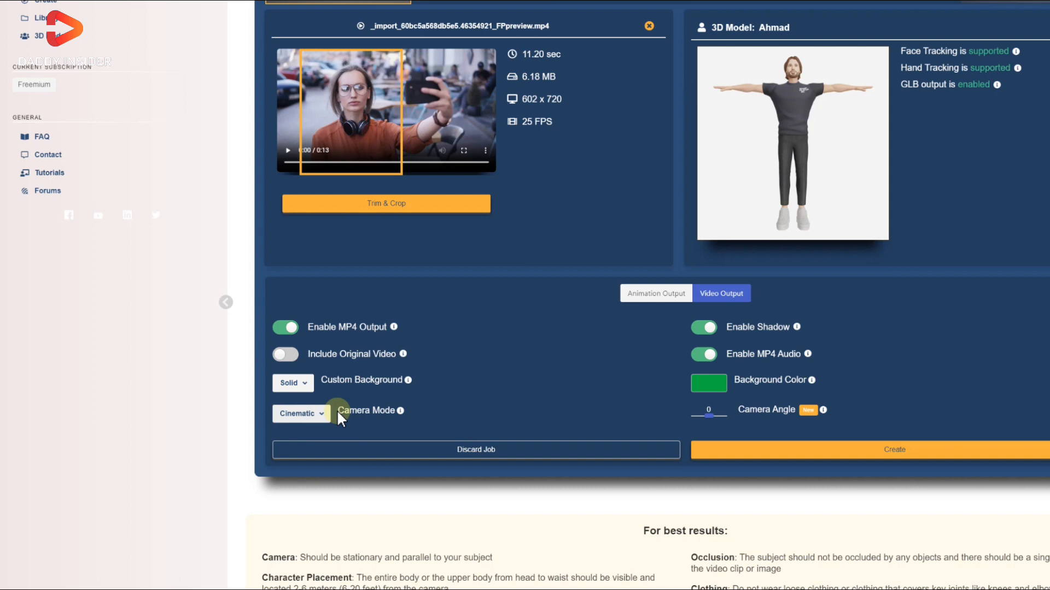
pyautogui.moveTo(310, 429)
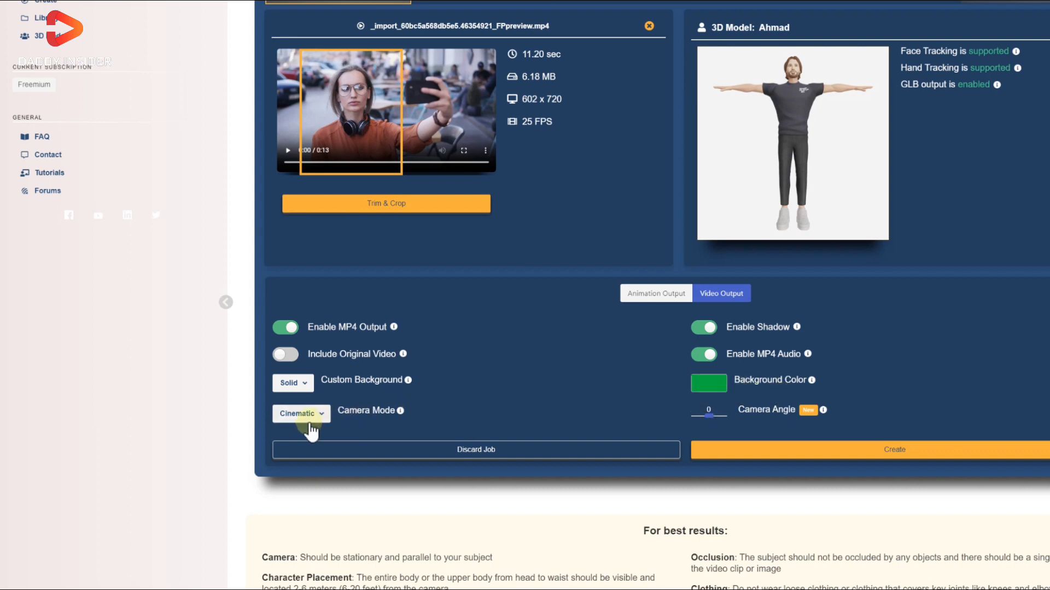
pyautogui.click(300, 411)
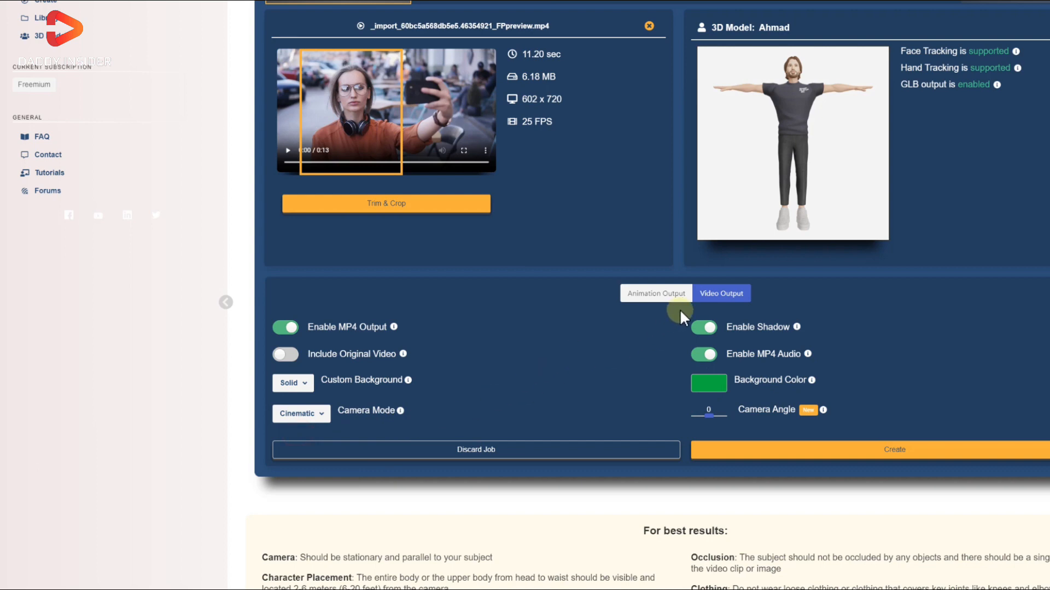
pyautogui.moveTo(790, 371)
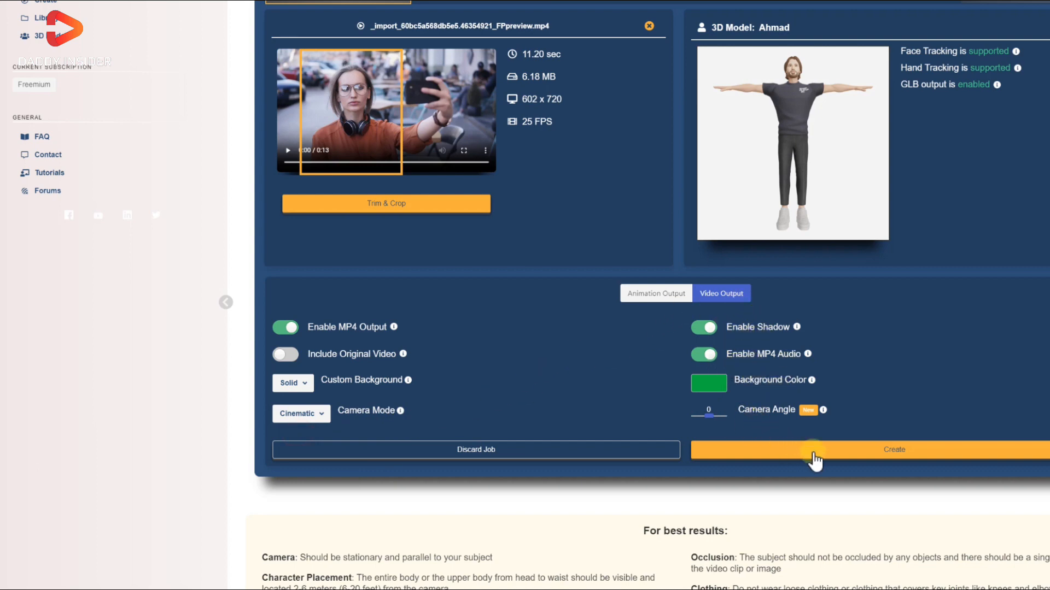
pyautogui.moveTo(885, 459)
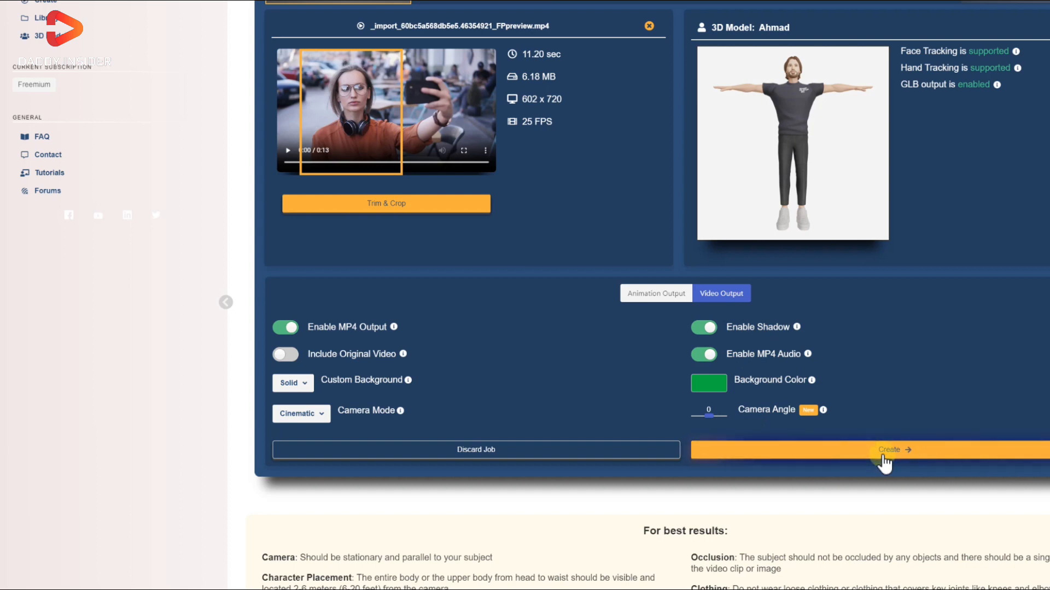
pyautogui.click(894, 449)
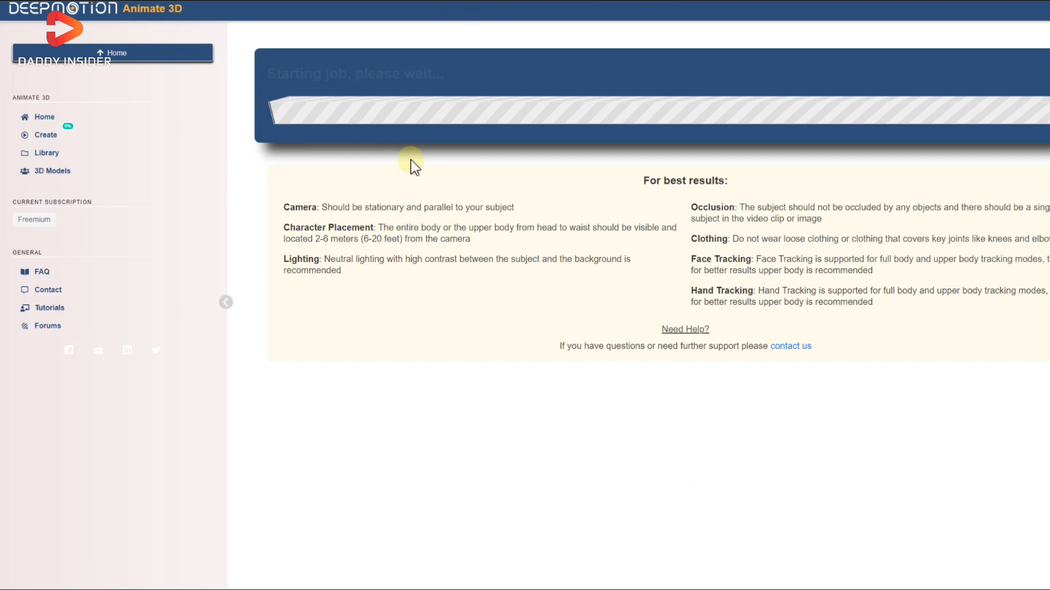
pyautogui.moveTo(706, 261)
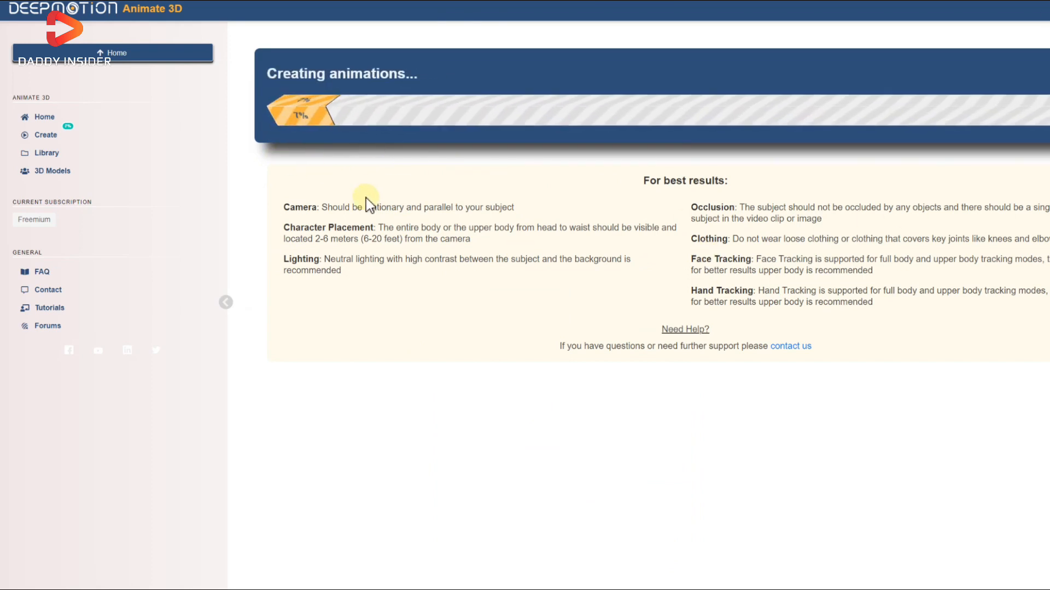
pyautogui.moveTo(429, 161)
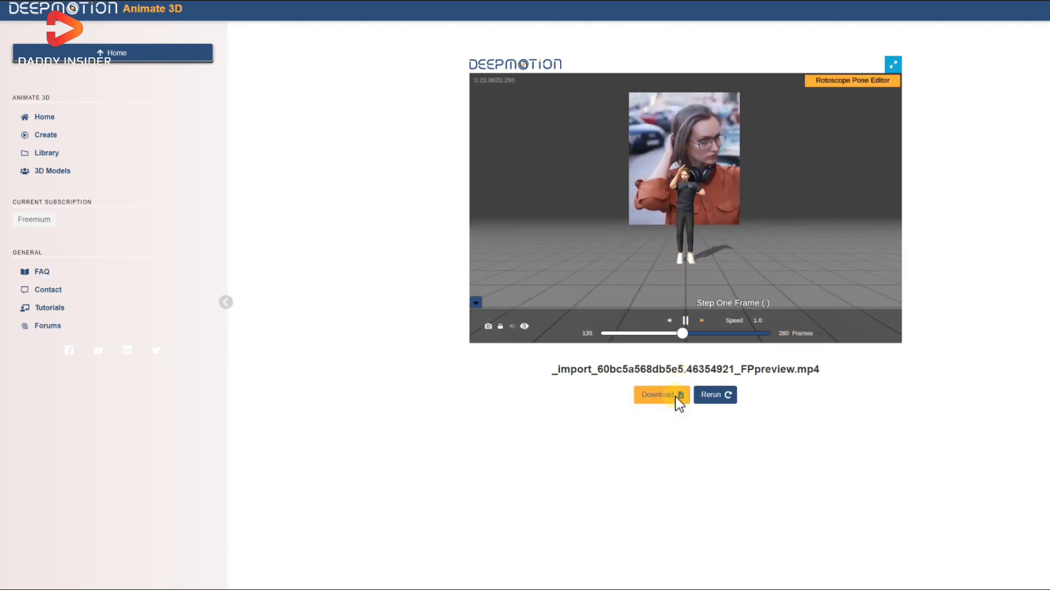
# Step: Download the rendered avatar animation video with its green background
pyautogui.click(660, 394)
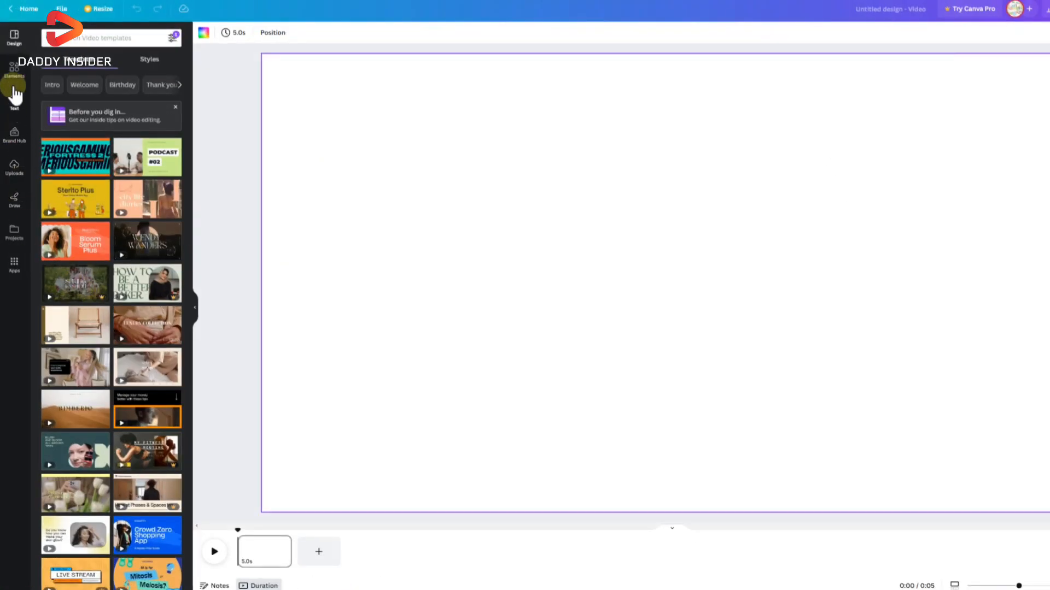
# Step: Add a soft blue animated background from Elements and download the 16-second MP4
pyautogui.click(15, 71)
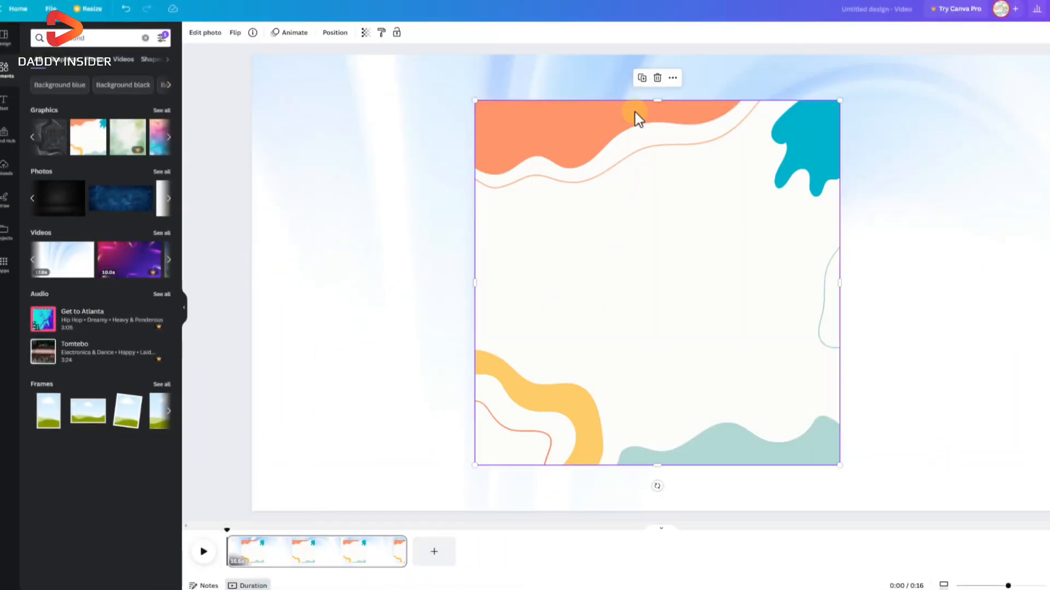
pyautogui.click(203, 551)
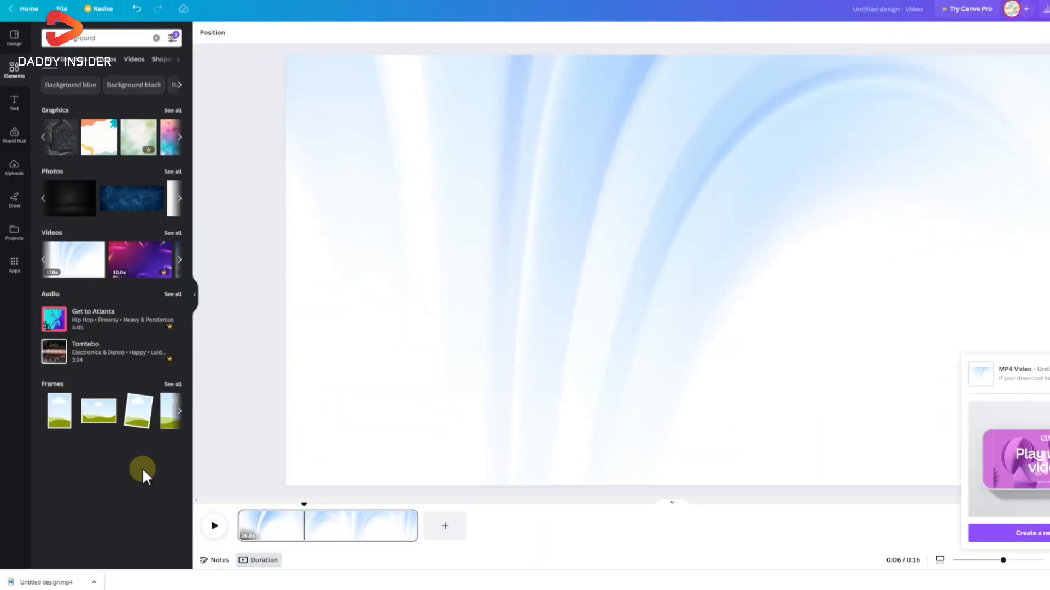
pyautogui.click(214, 525)
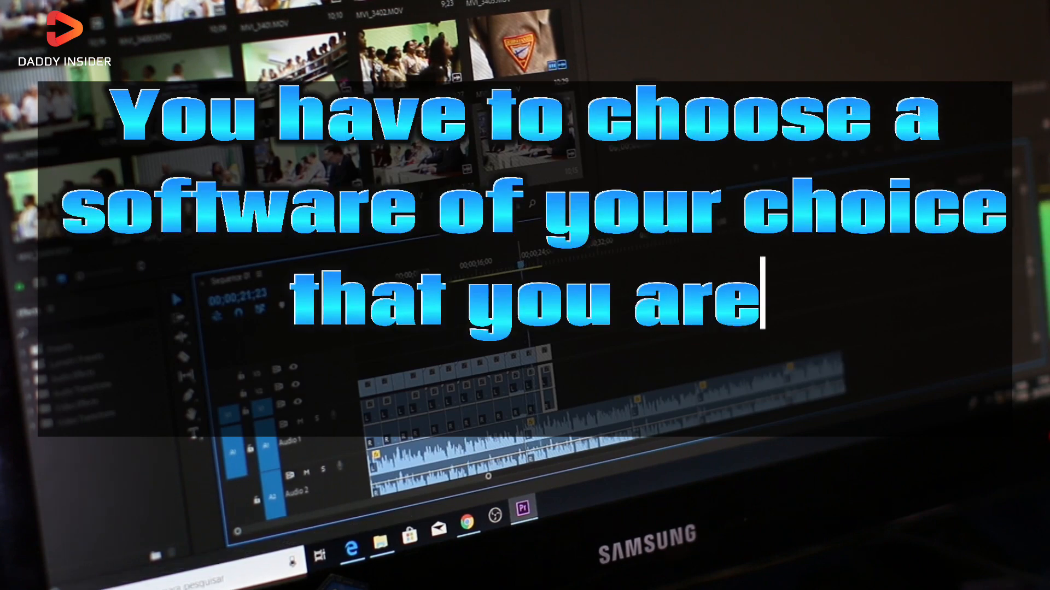
# Step: Launch CapCut desktop and create a blank project with an empty timeline
pyautogui.write('comfortable using.')
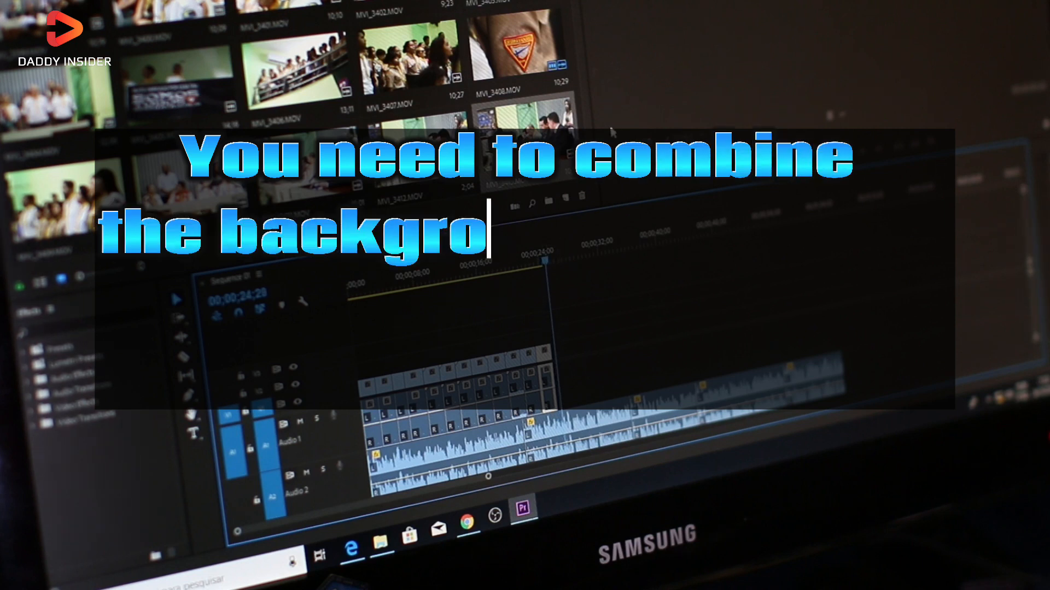
pyautogui.write('und generated on Canva to your 3d animation.')
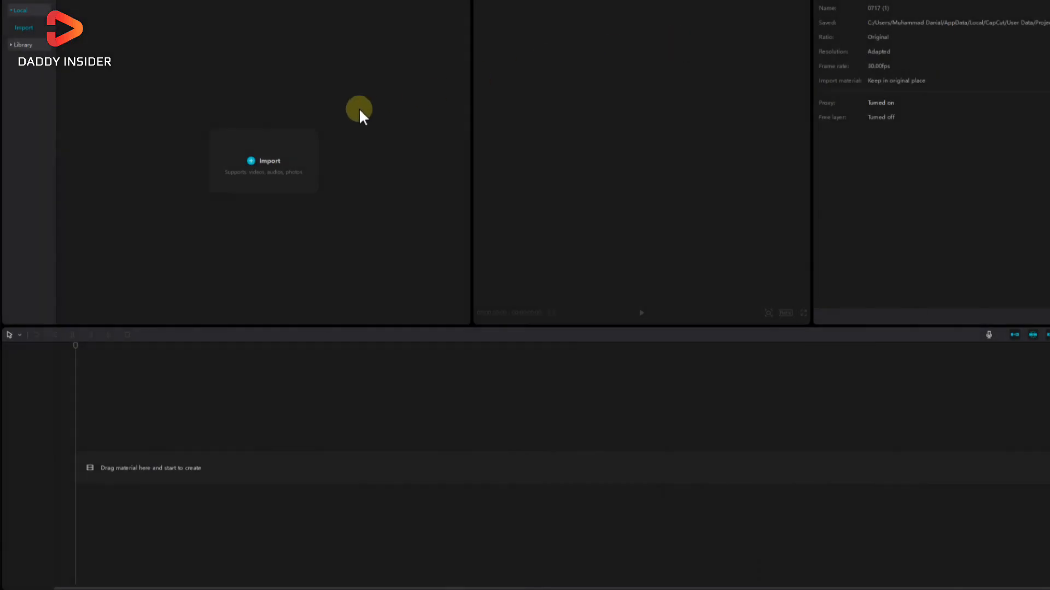
# Step: Import the avatar and background videos and stack the avatar clip above the background
pyautogui.click(262, 161)
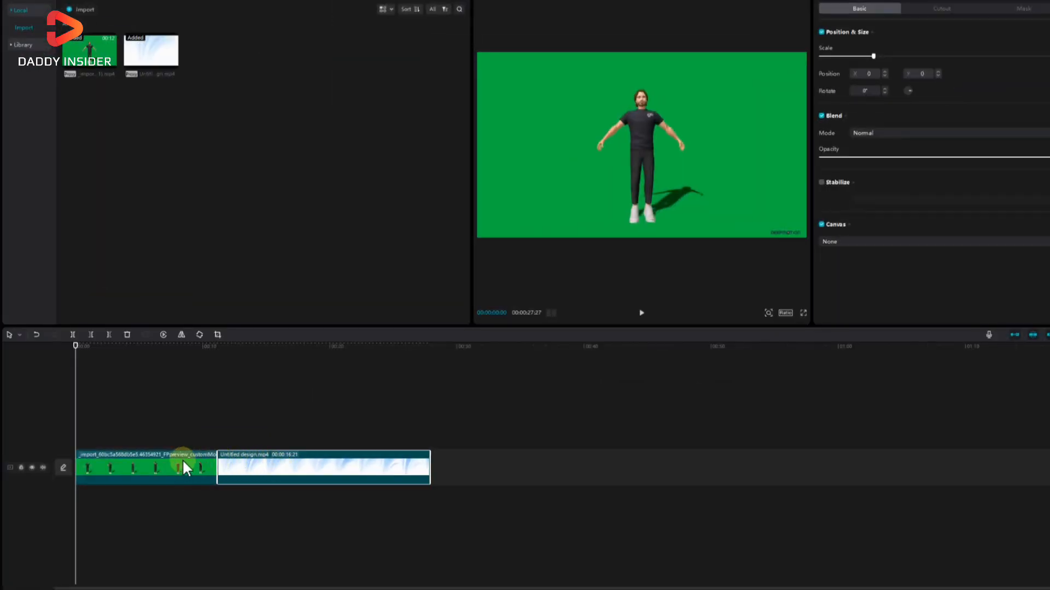
pyautogui.moveTo(184, 467); pyautogui.dragTo(235, 420)
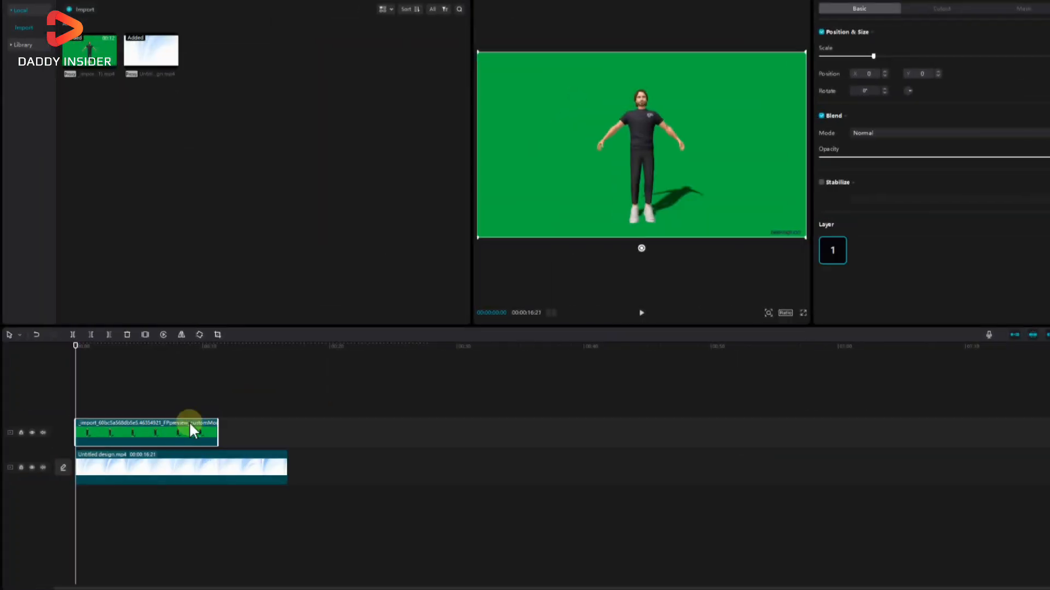
pyautogui.moveTo(800, 133)
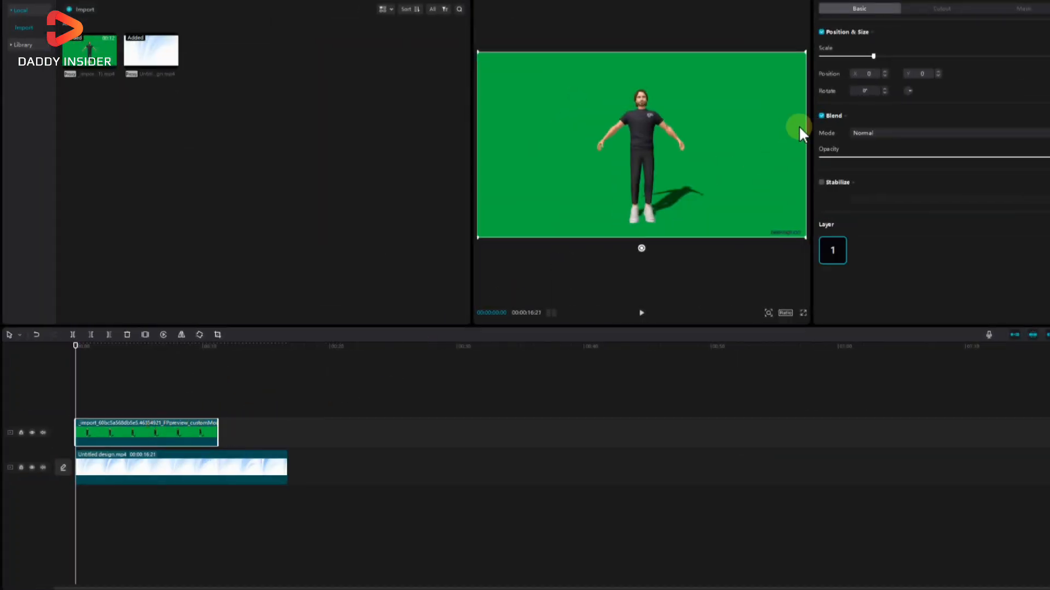
# Step: Enable Chroma key on the avatar clip and sample the green backdrop to remove it
pyautogui.click(942, 8)
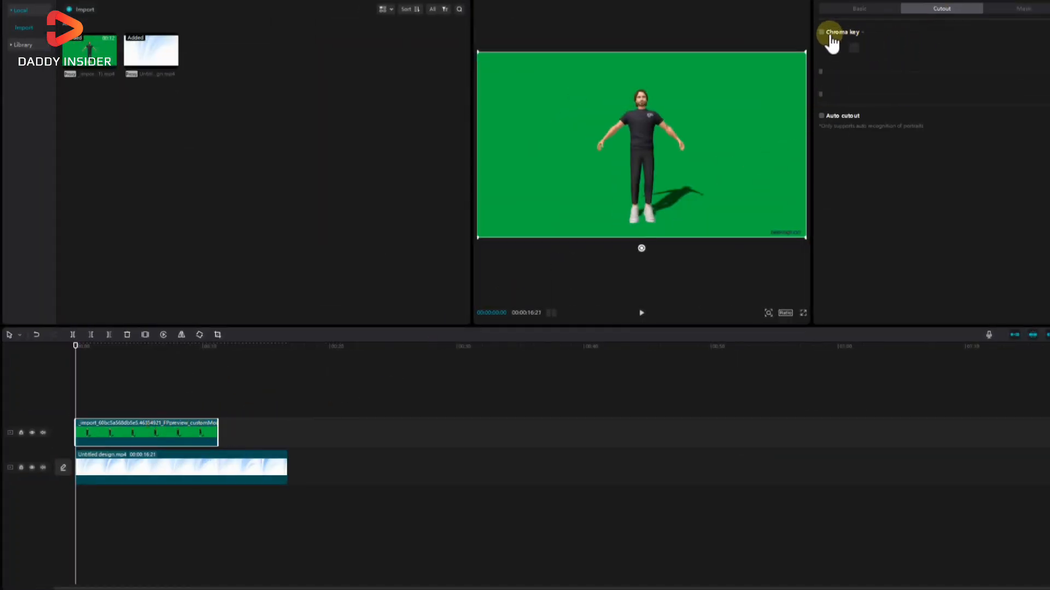
pyautogui.click(821, 32)
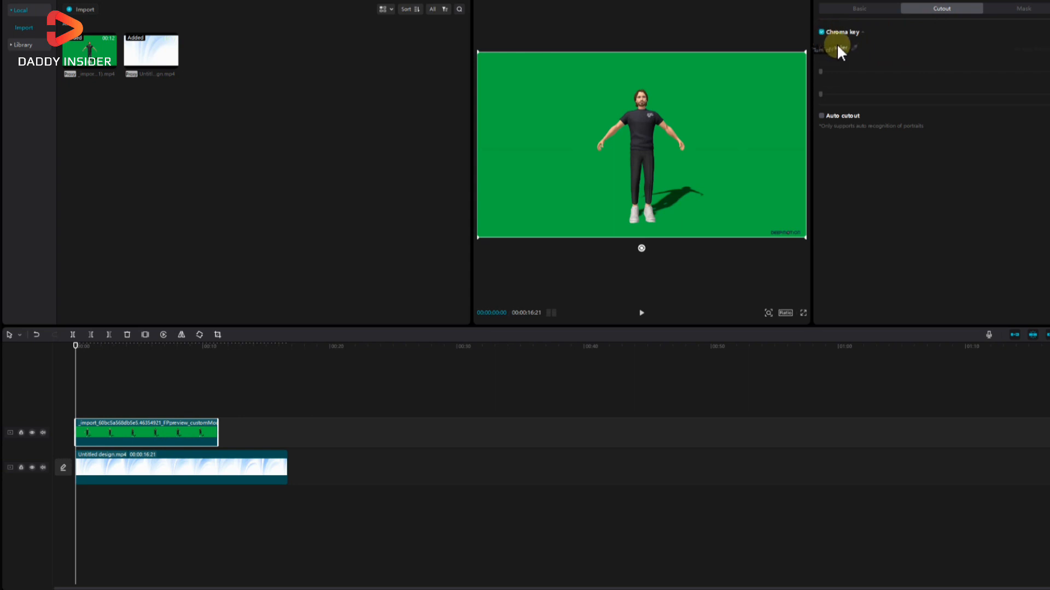
pyautogui.click(836, 47)
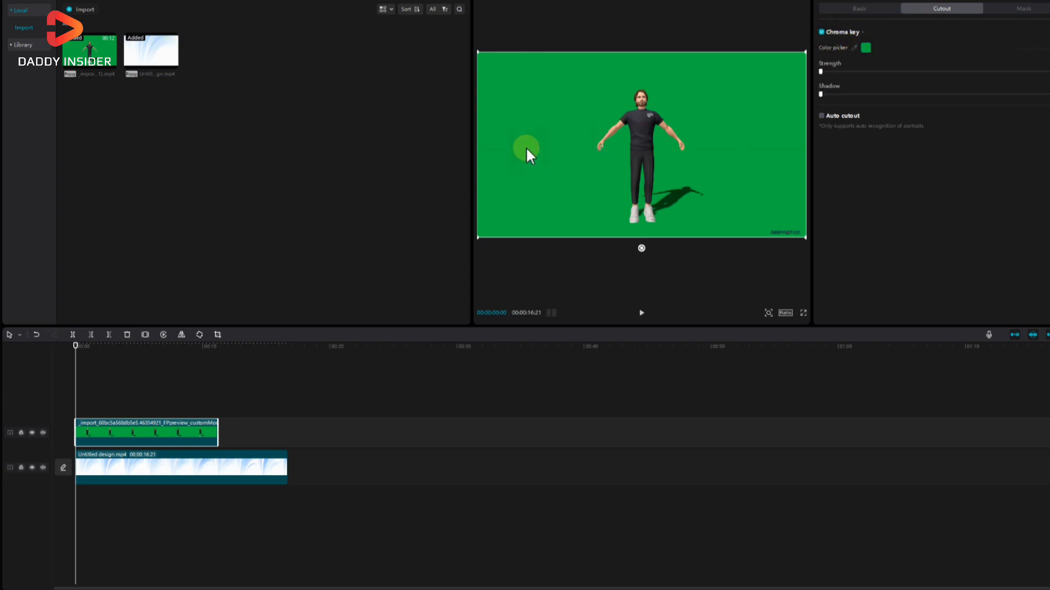
pyautogui.moveTo(821, 71); pyautogui.dragTo(879, 72)
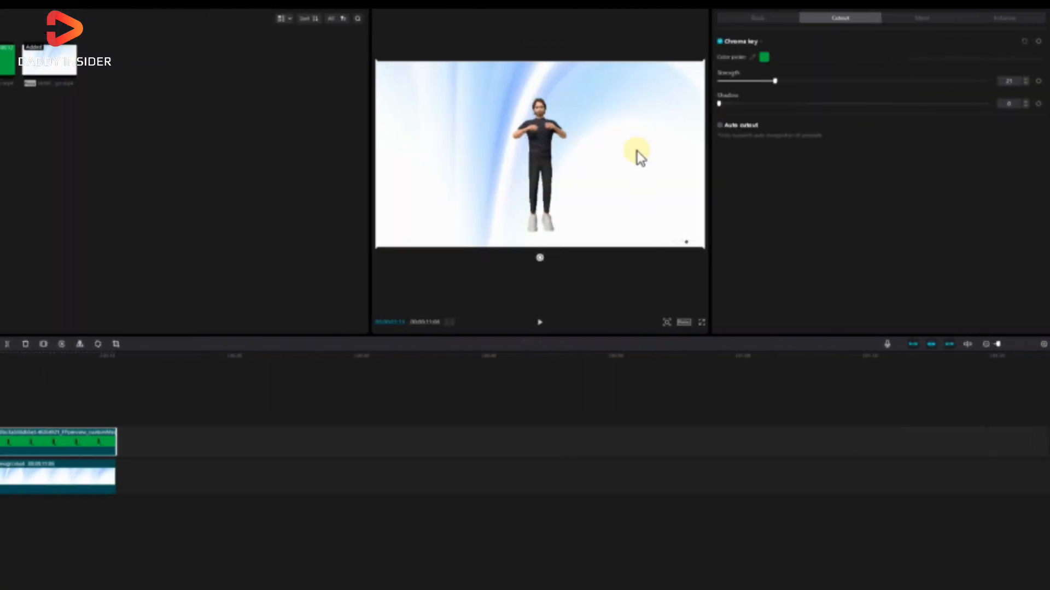
pyautogui.moveTo(218, 407)
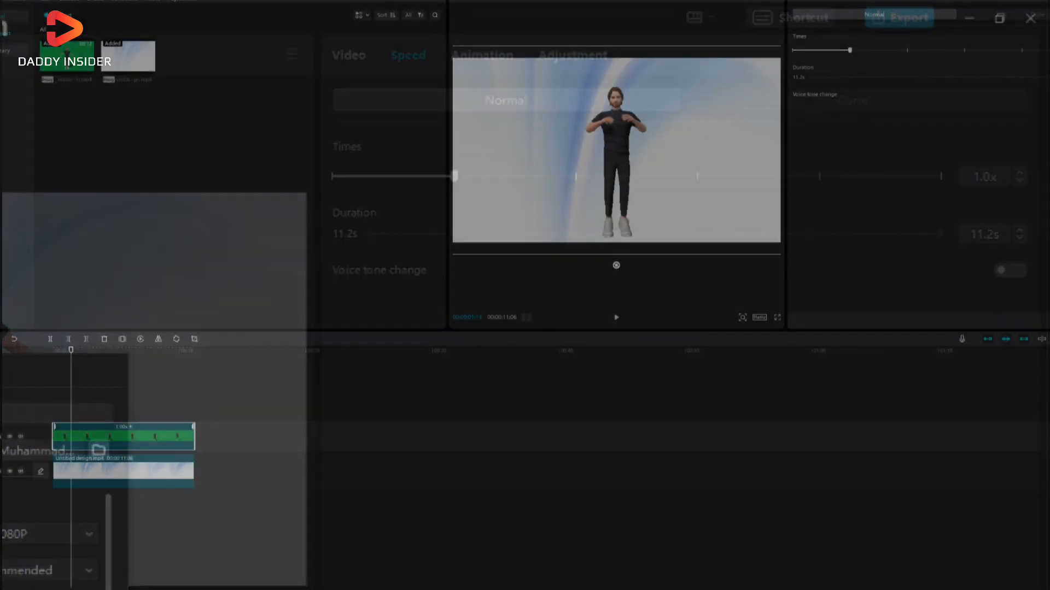
# Step: Export the composite as a 1080P MP4 titled '3d'
pyautogui.click(907, 17)
pyautogui.write('3d')
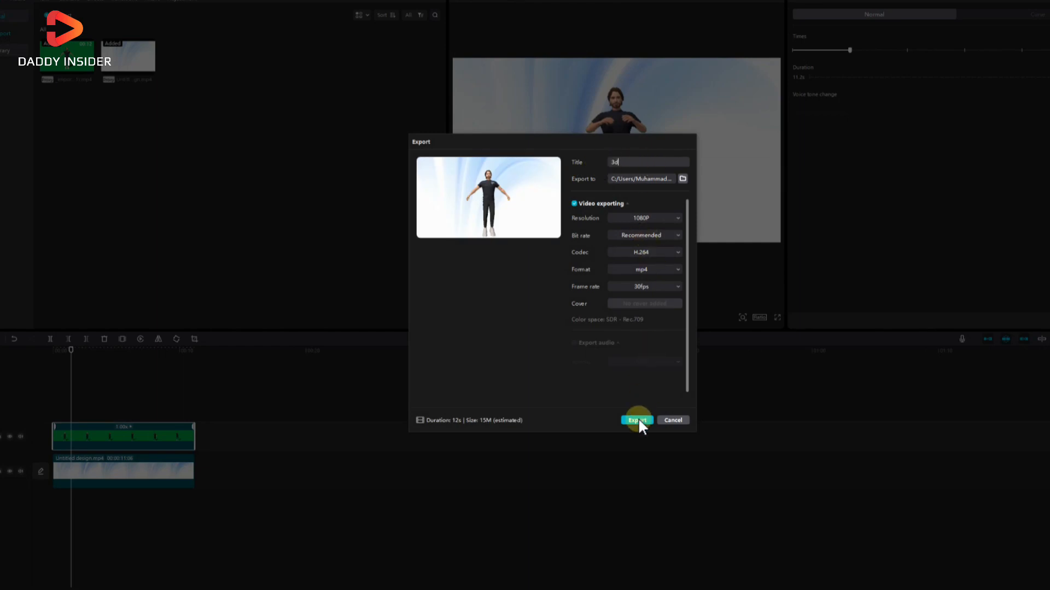
pyautogui.click(635, 420)
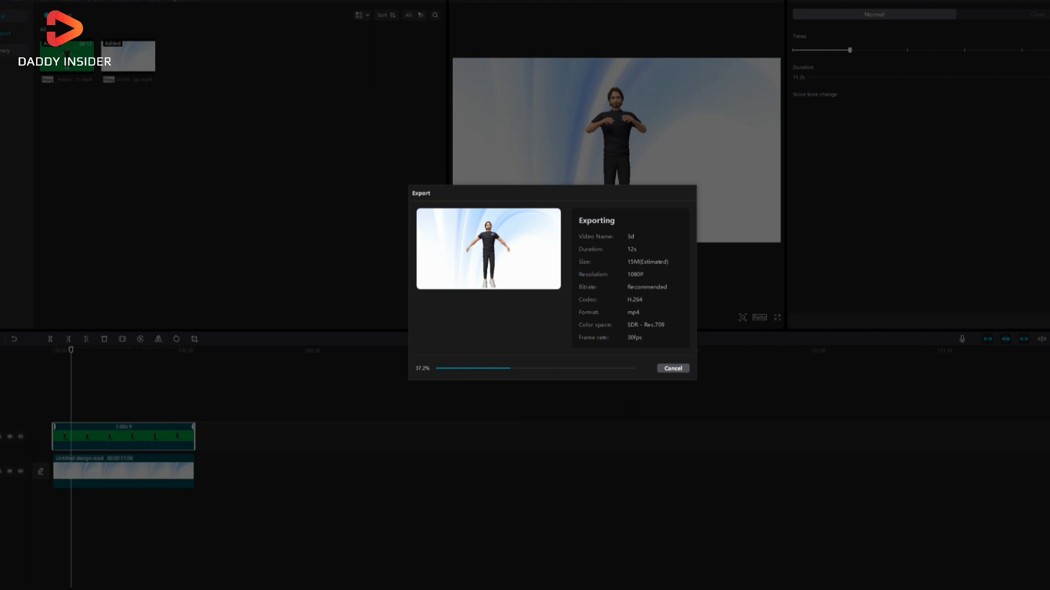